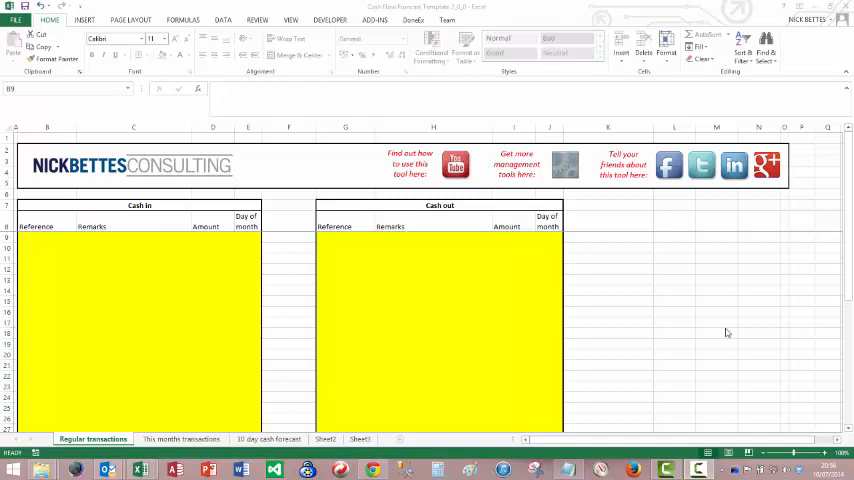
{"action": "mouse_move", "coordinate": [216, 270]}
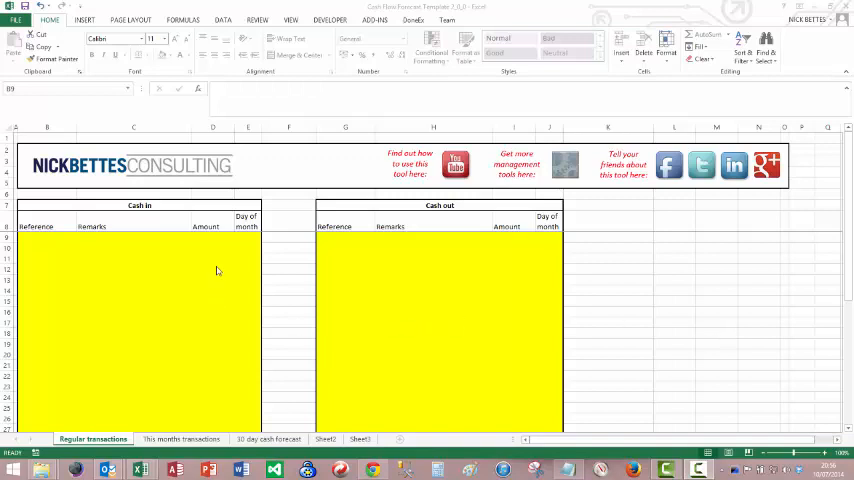
{"action": "mouse_move", "coordinate": [500, 281]}
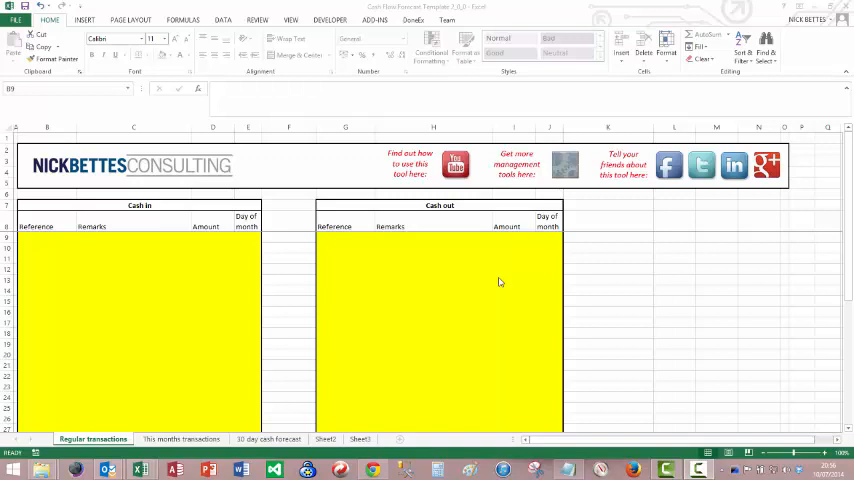
Browse the This months transactions and 30 day cash forecast sheets, then return to Regular transactions.
{"action": "left_click", "coordinate": [47, 236]}
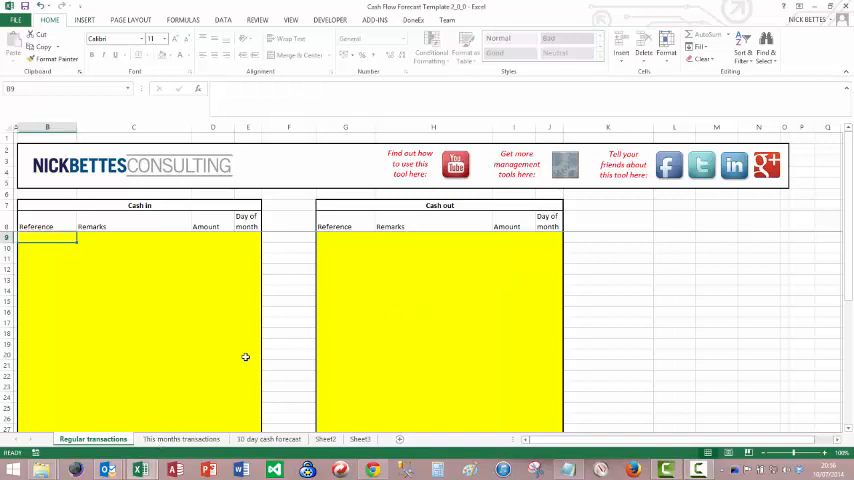
{"action": "left_click", "coordinate": [181, 439]}
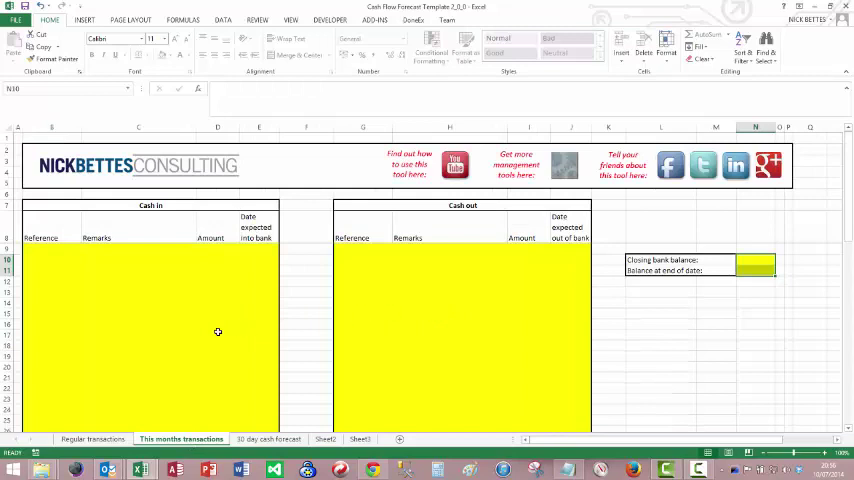
{"action": "mouse_move", "coordinate": [142, 261]}
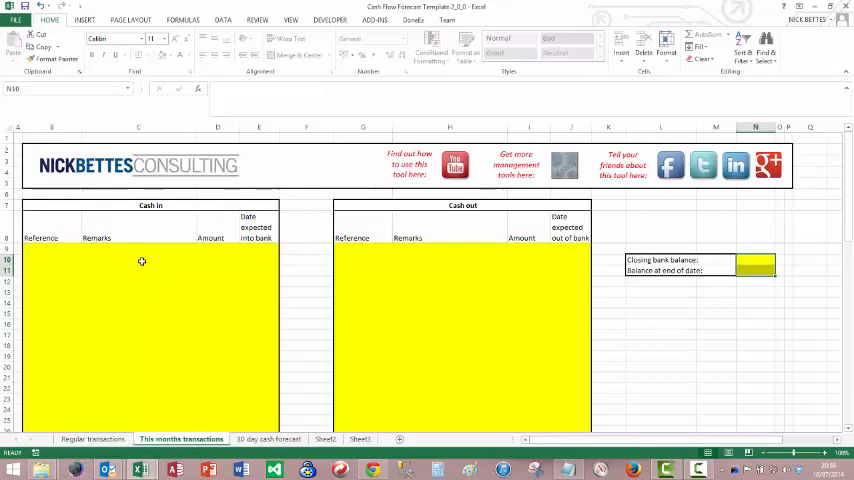
{"action": "mouse_move", "coordinate": [190, 255]}
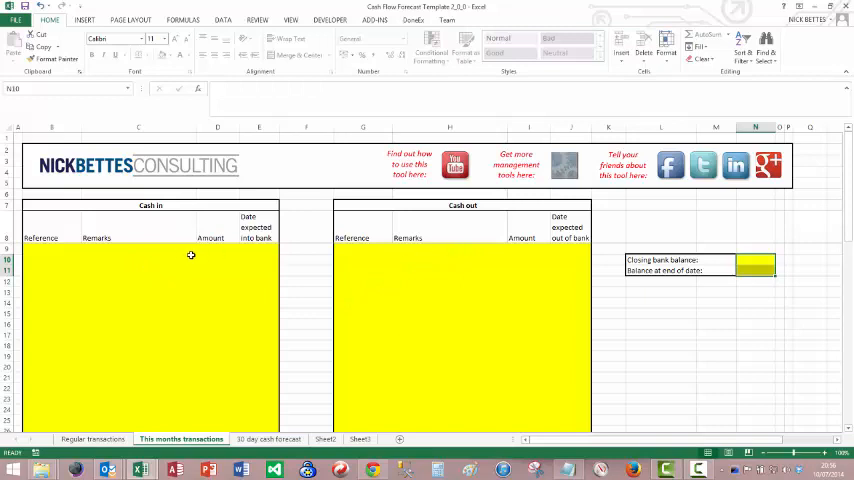
{"action": "mouse_move", "coordinate": [441, 262]}
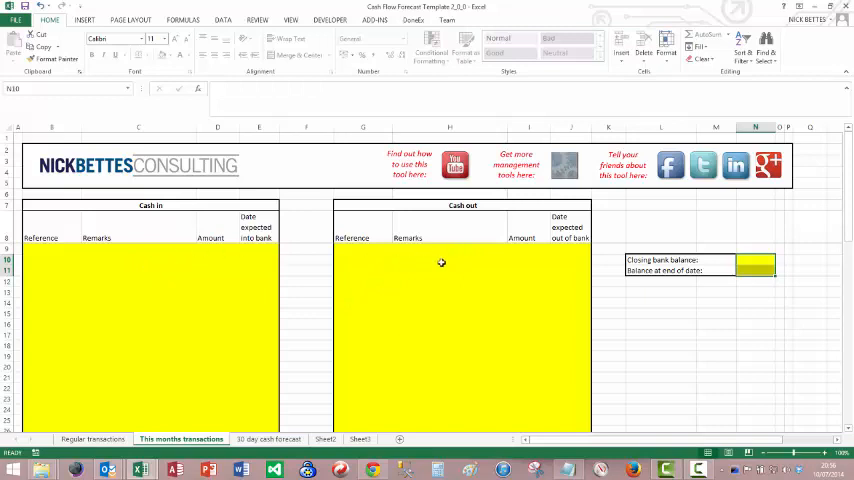
{"action": "mouse_move", "coordinate": [740, 247]}
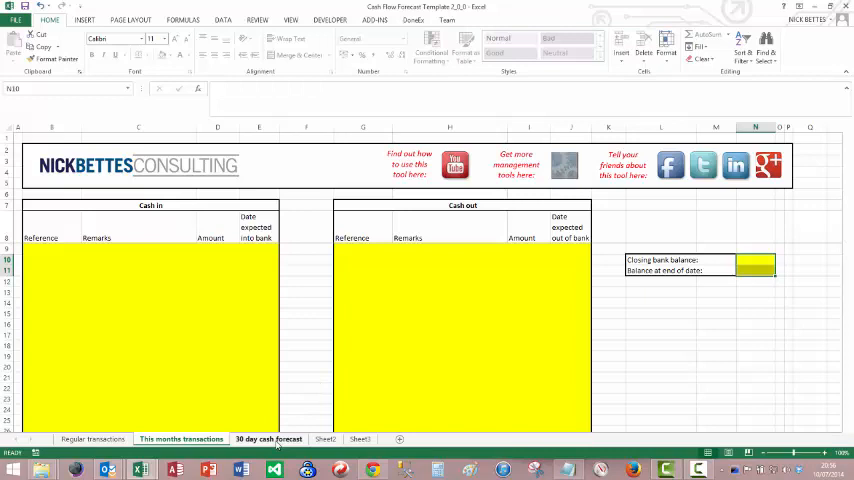
{"action": "left_click", "coordinate": [268, 439]}
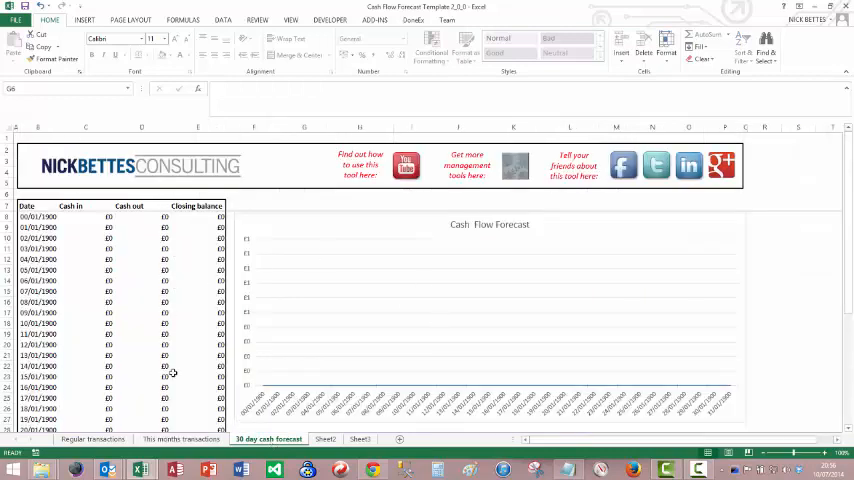
{"action": "mouse_move", "coordinate": [550, 286]}
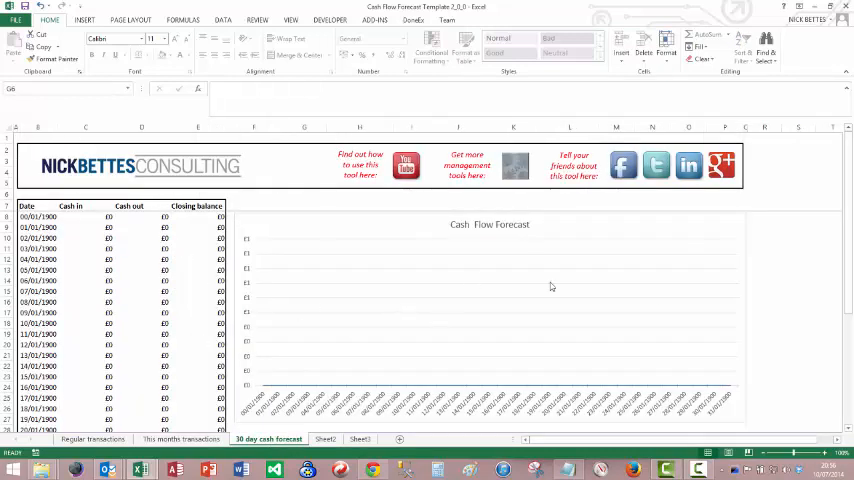
{"action": "mouse_move", "coordinate": [420, 299]}
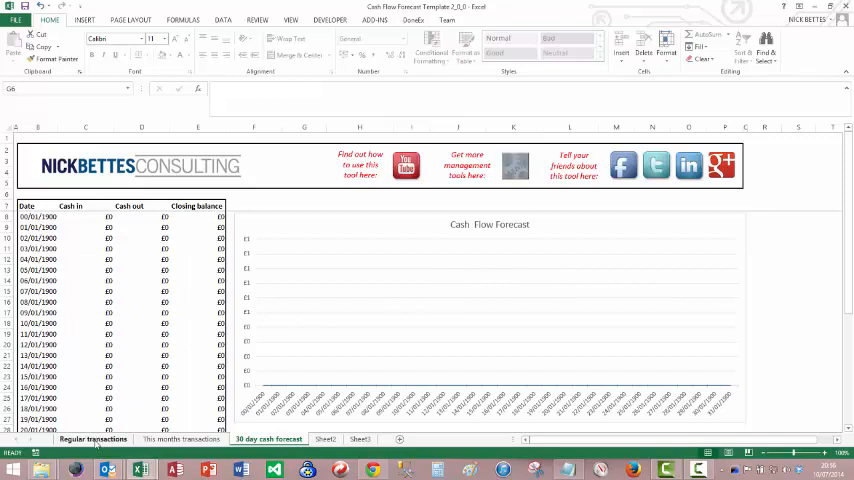
{"action": "left_click", "coordinate": [93, 438]}
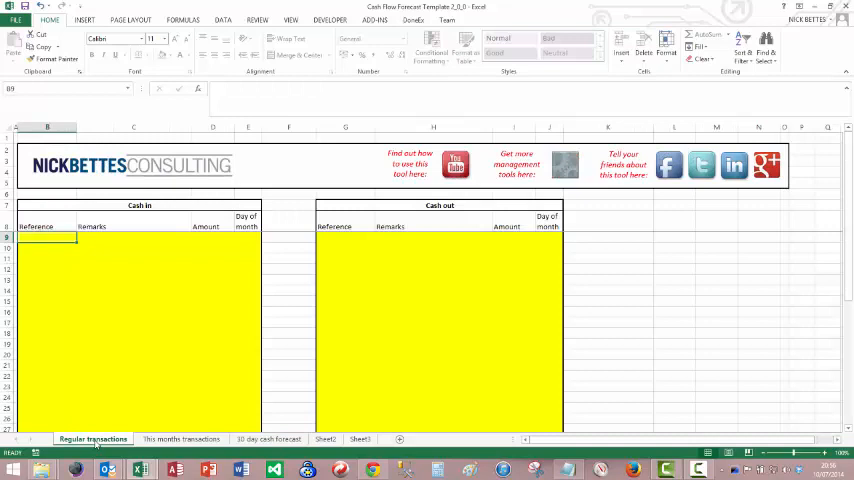
{"action": "mouse_move", "coordinate": [169, 391]}
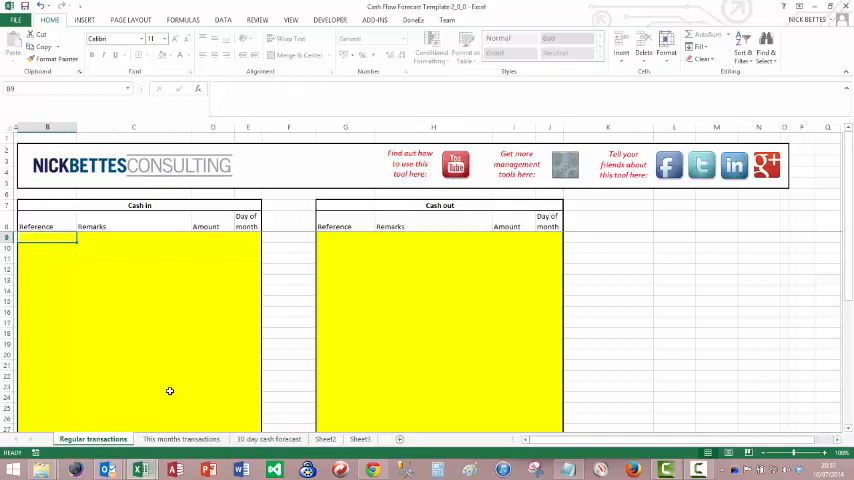
{"action": "mouse_move", "coordinate": [428, 239]}
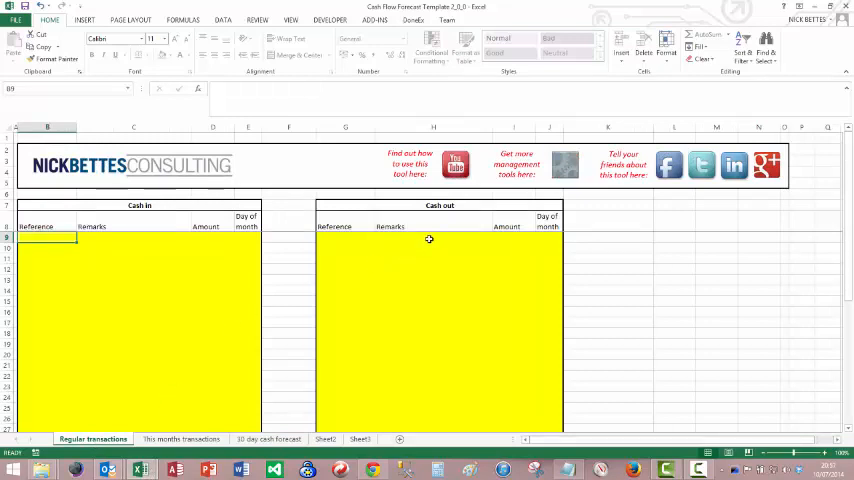
Enter regular cash out: Payroll £6,000 day 1, Rent £1,500 day 4, Hosting £60 day 13.
{"action": "left_click", "coordinate": [430, 238]}
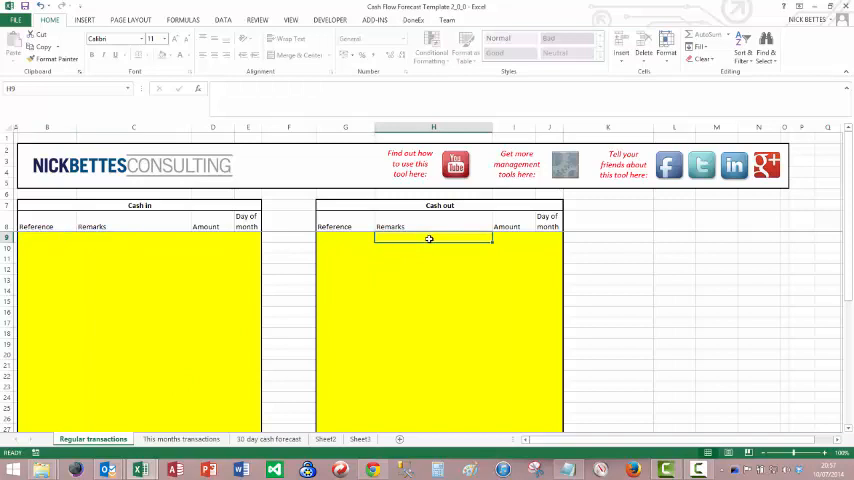
{"action": "type", "text": "Payroll"}
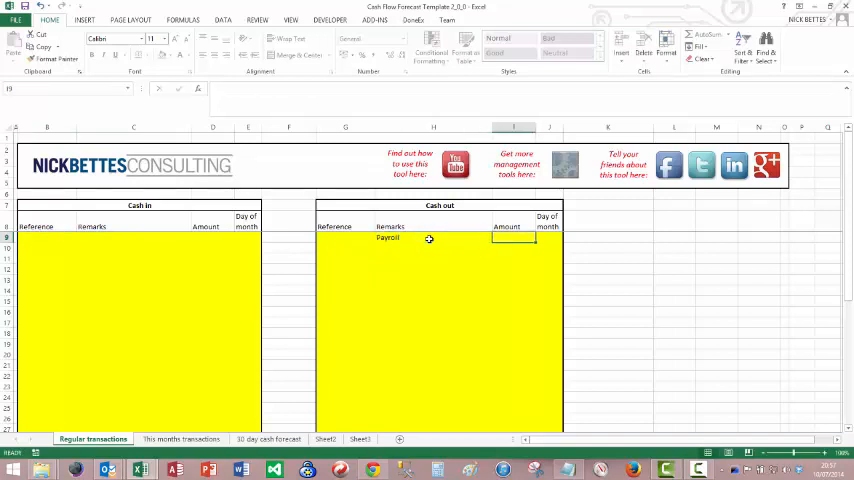
{"action": "type", "text": "6000"}
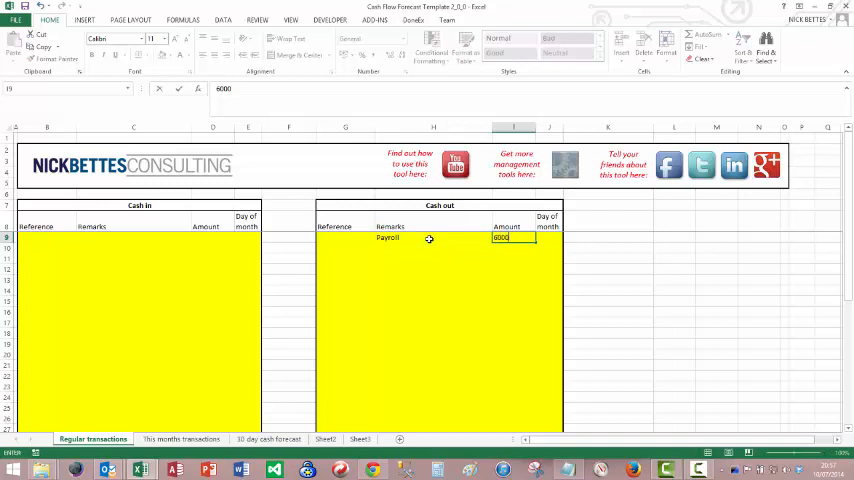
{"action": "key", "text": "Return"}
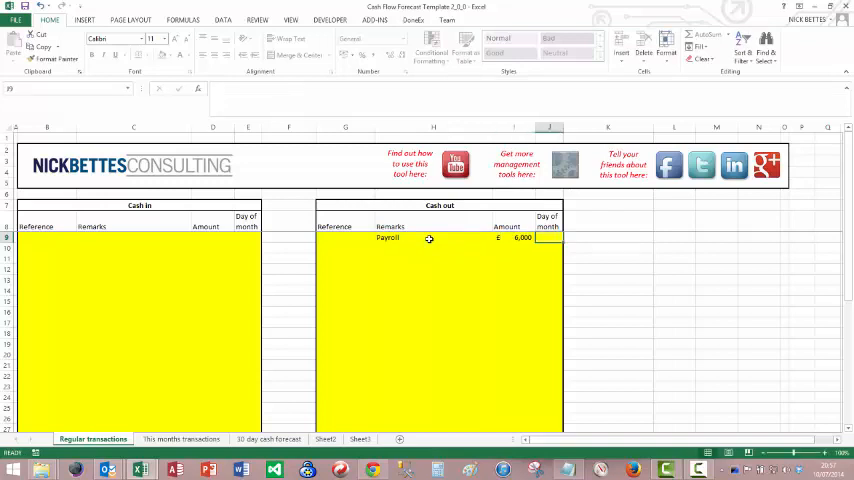
{"action": "left_click", "coordinate": [433, 247]}
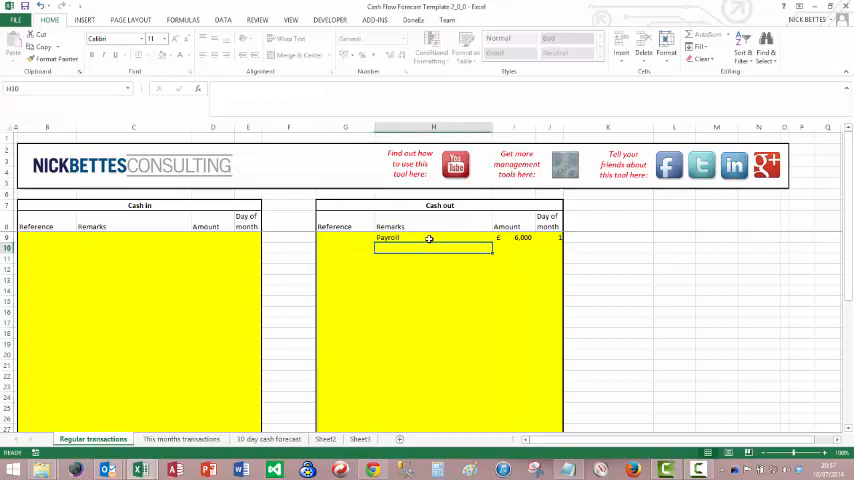
{"action": "type", "text": "Rent"}
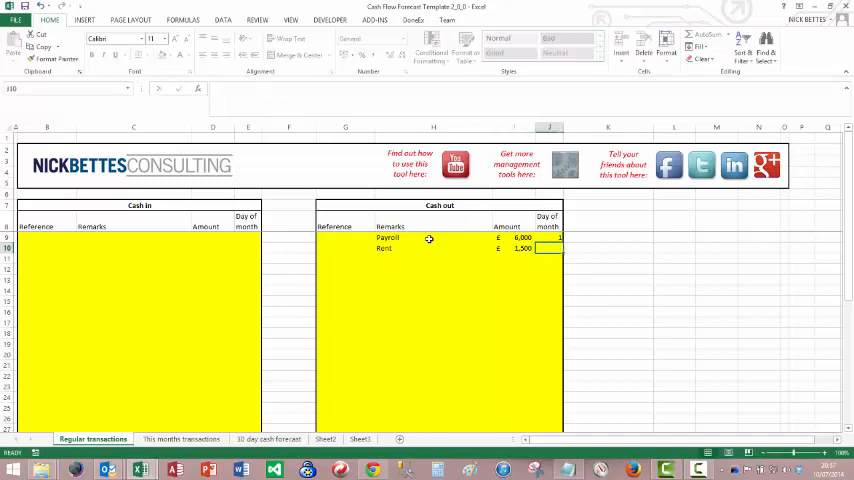
{"action": "left_click", "coordinate": [548, 258]}
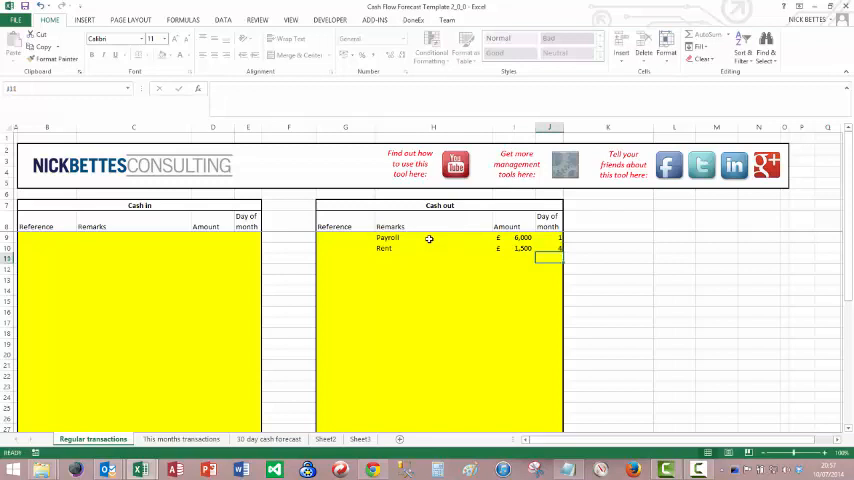
{"action": "left_click", "coordinate": [433, 258]}
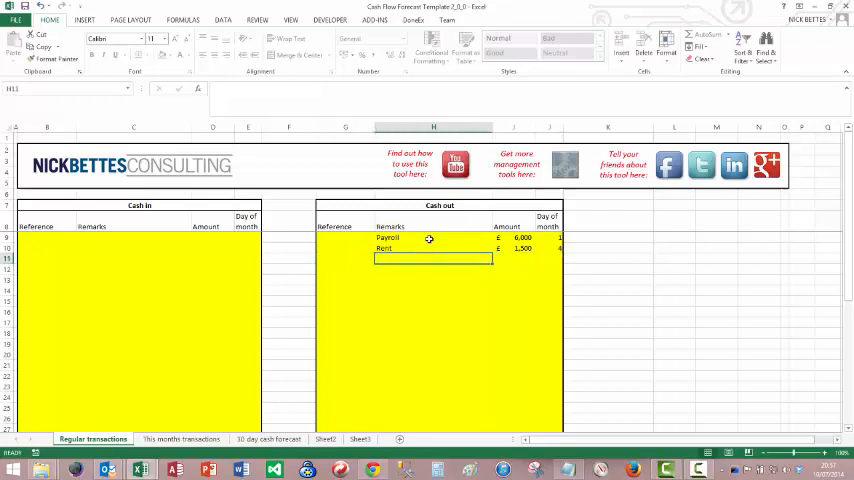
{"action": "type", "text": "Hos"}
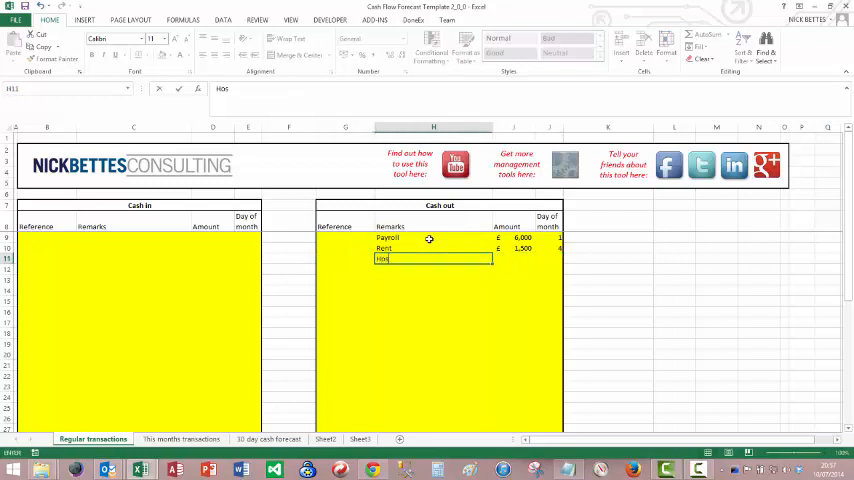
{"action": "type", "text": "Hosting"}
{"action": "left_click", "coordinate": [514, 258]}
{"action": "type", "text": "60"}
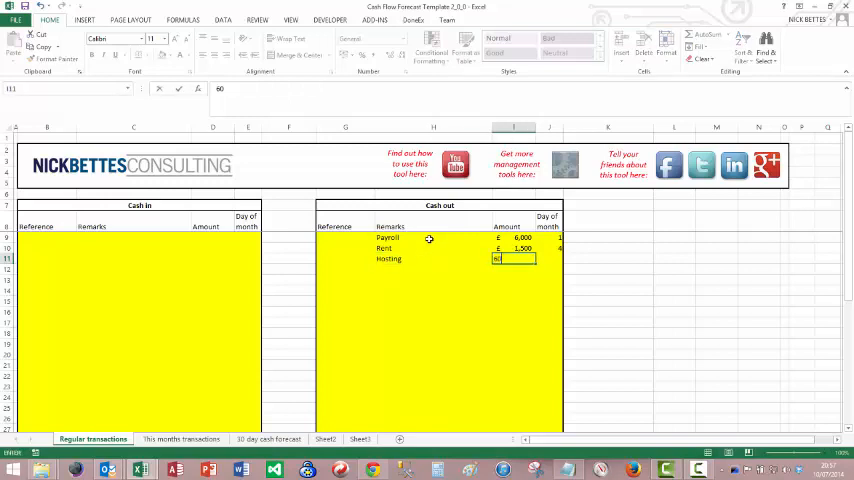
{"action": "type", "text": "13"}
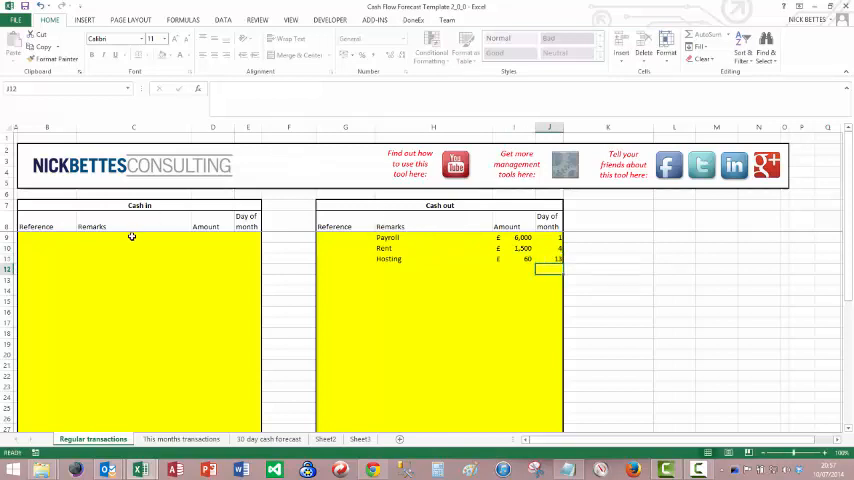
Add Maintenance income £10,450 as a regular cash-in row, then go to This months transactions.
{"action": "left_click", "coordinate": [132, 237]}
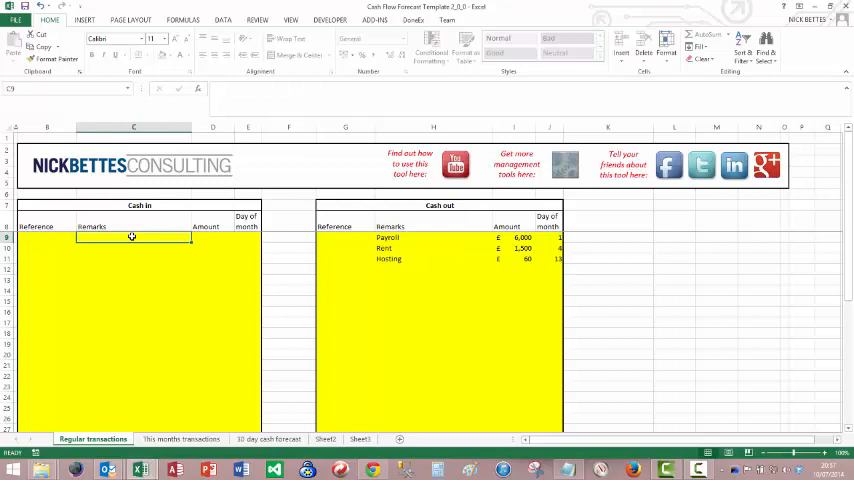
{"action": "type", "text": "Maintenance income"}
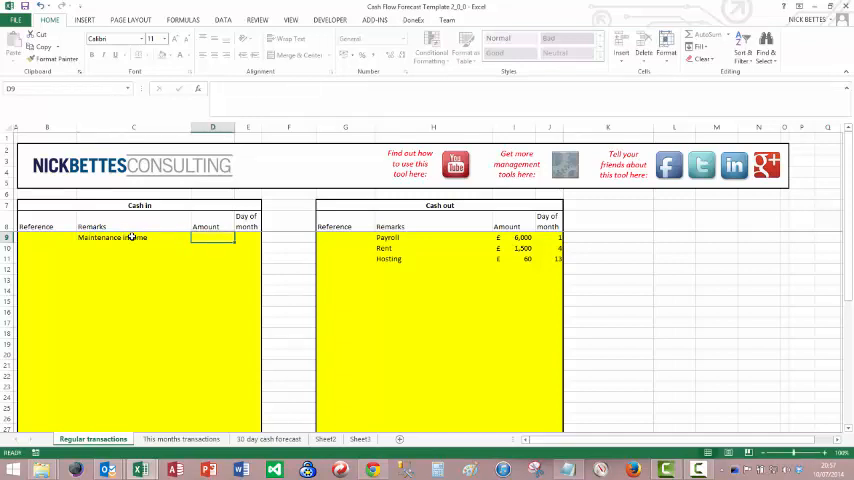
{"action": "type", "text": "1045"}
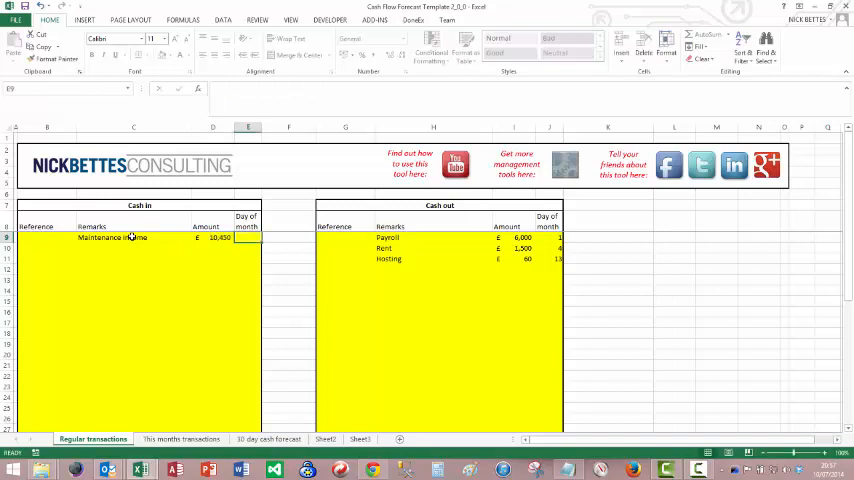
{"action": "left_click", "coordinate": [248, 248]}
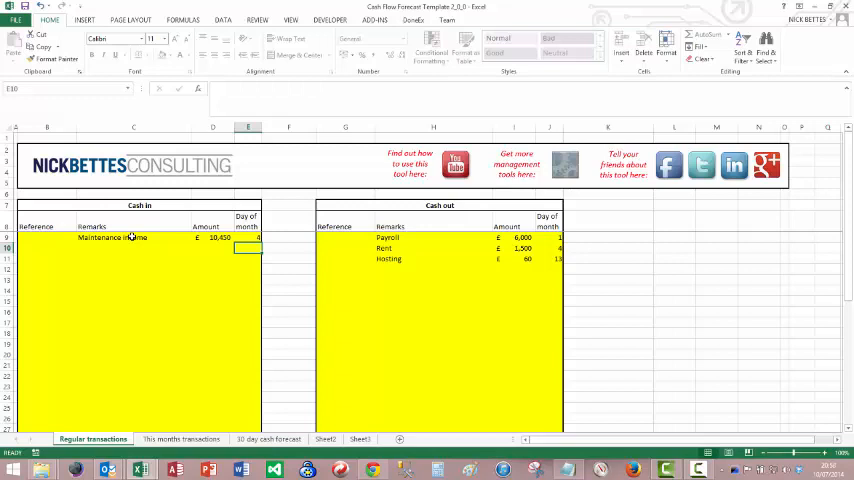
{"action": "mouse_move", "coordinate": [101, 335]}
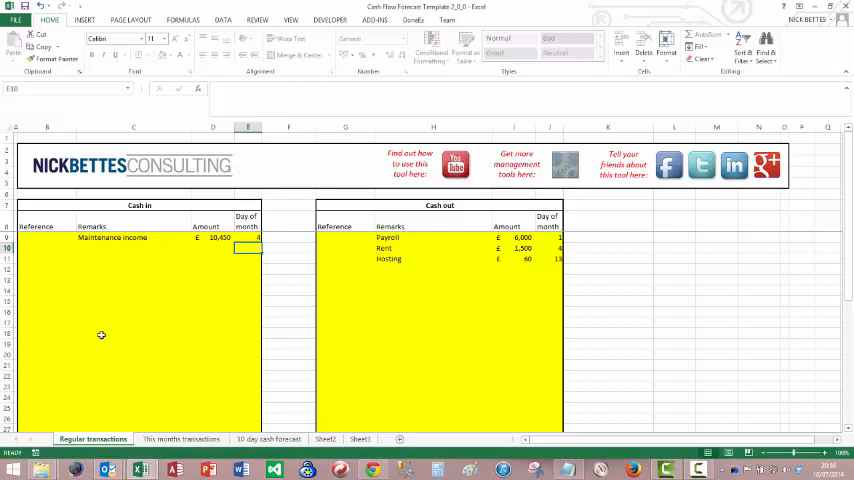
{"action": "left_click", "coordinate": [181, 438]}
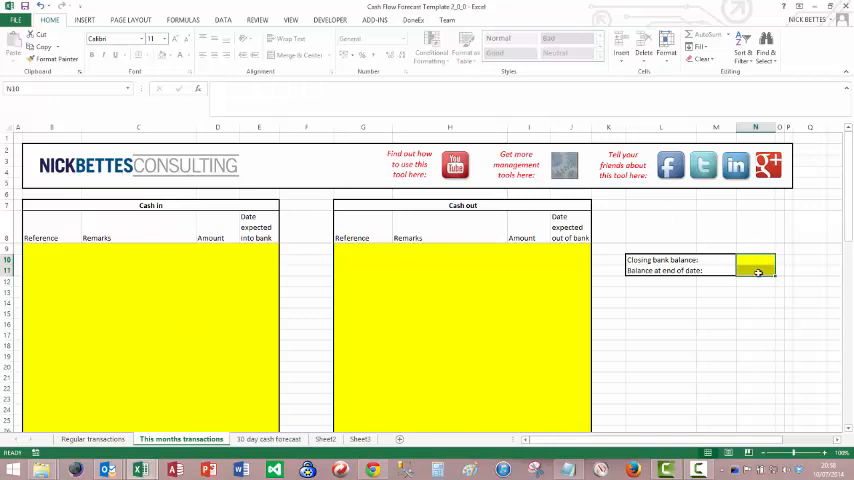
Enter balance date 05/07/2014 in N11 and closing bank balance 3000 in N10.
{"action": "left_click", "coordinate": [758, 271]}
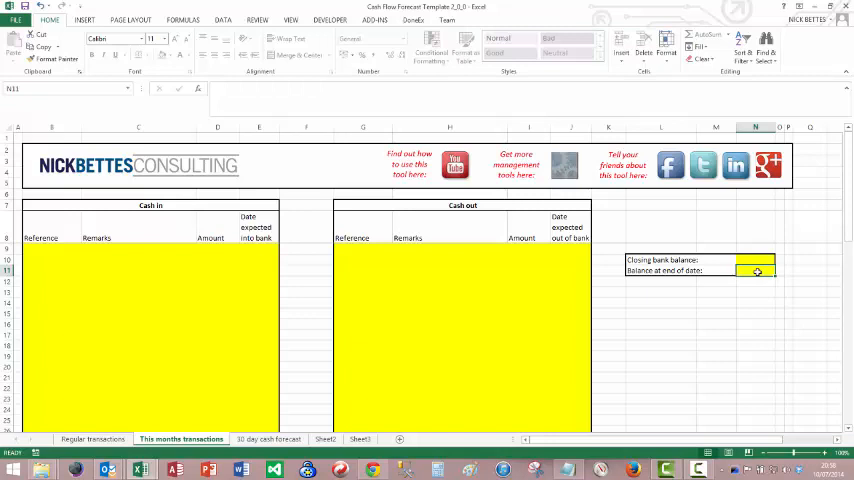
{"action": "type", "text": "5/7/14"}
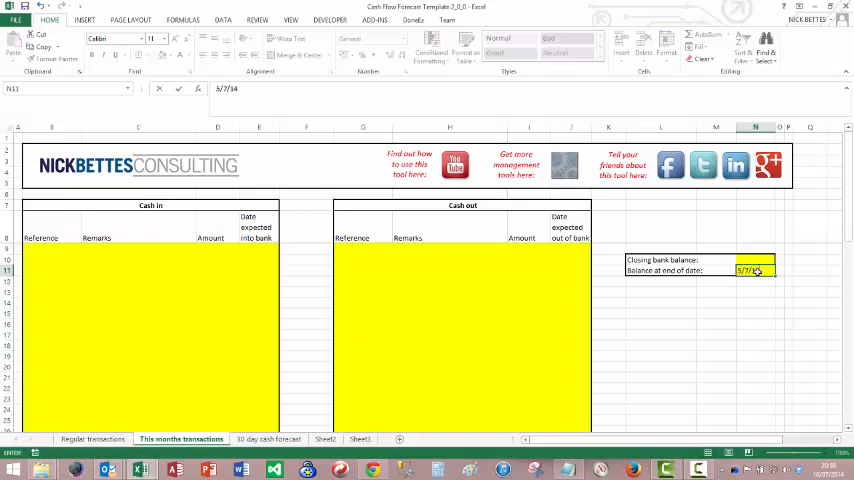
{"action": "key", "text": "Return"}
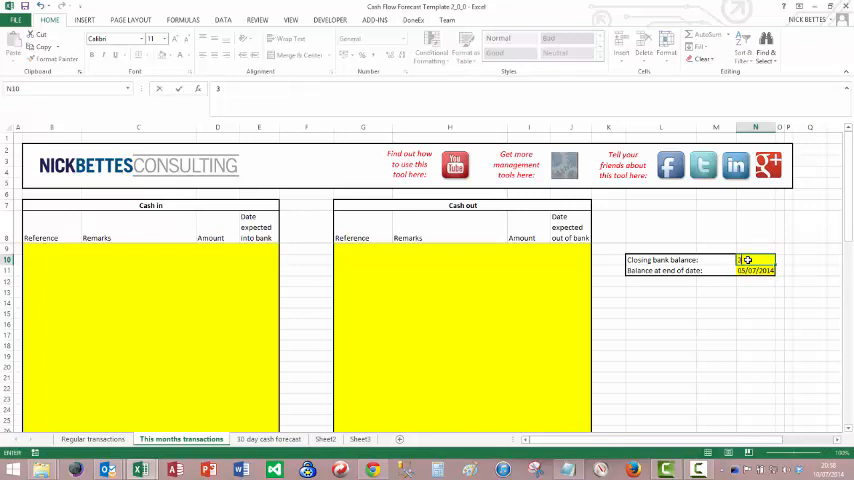
{"action": "type", "text": "3000"}
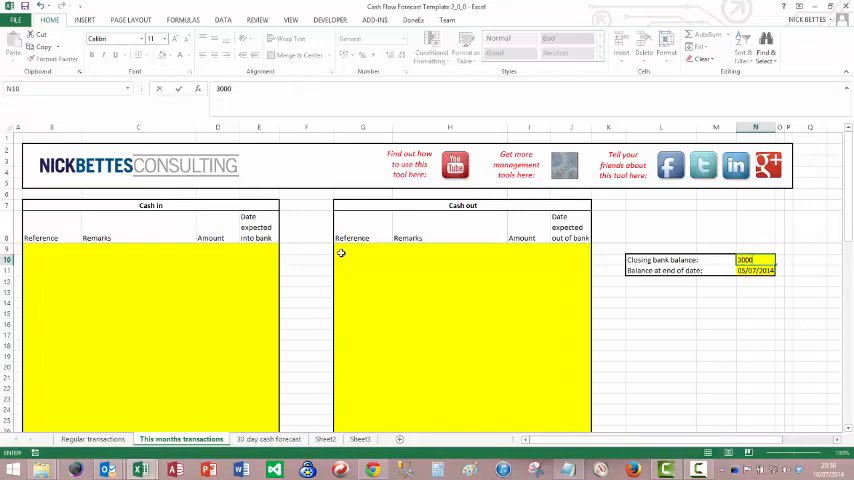
{"action": "left_click", "coordinate": [137, 248]}
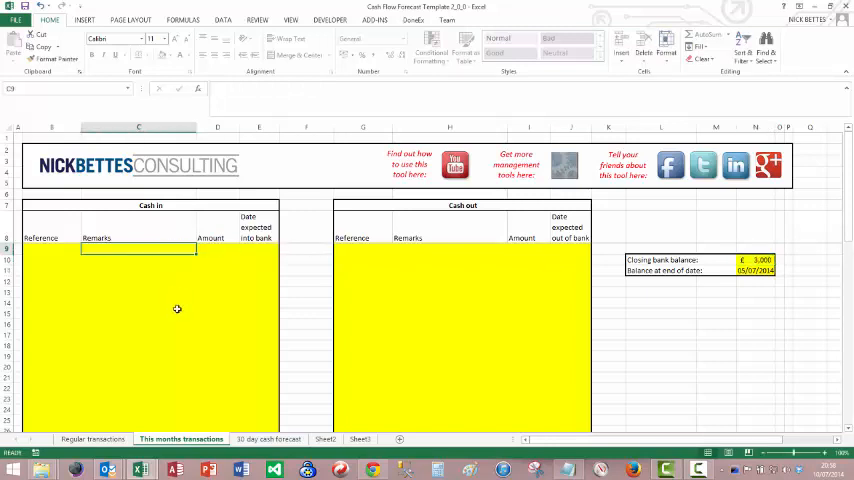
{"action": "mouse_move", "coordinate": [159, 283]}
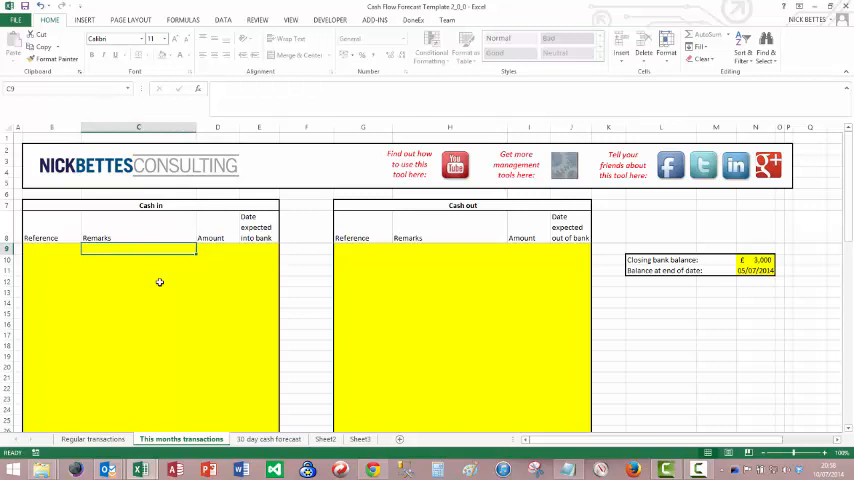
Enter cash in: Smith 2300 (12/07/2014), Jones 960 (17/07/2014), Bloggs 4000 (23/07/2014).
{"action": "type", "text": "Smith"}
{"action": "left_click", "coordinate": [139, 259]}
{"action": "type", "text": "Jones"}
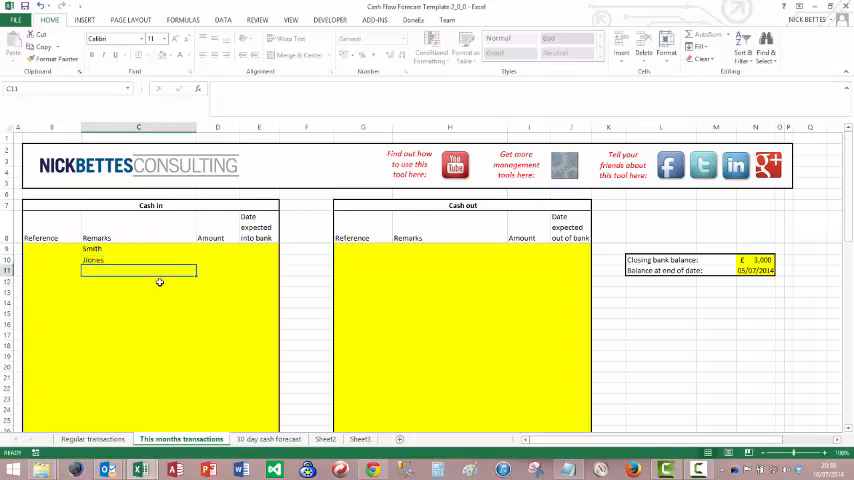
{"action": "left_click", "coordinate": [137, 260]}
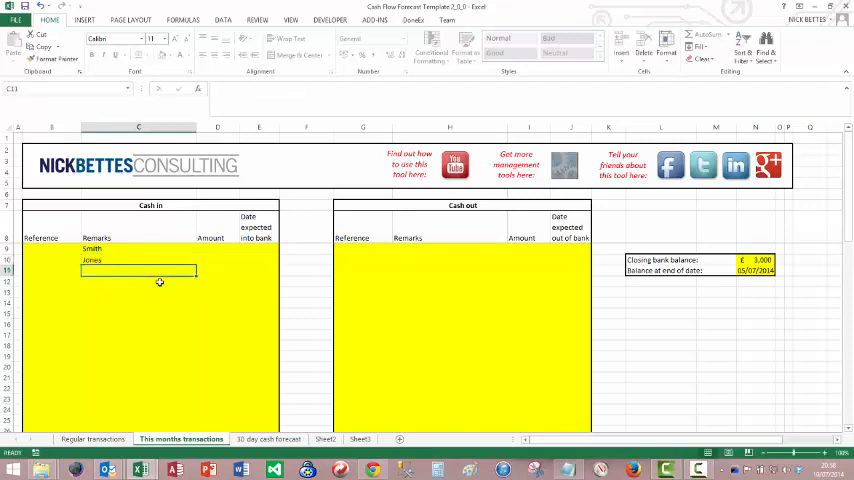
{"action": "type", "text": "Bloggs"}
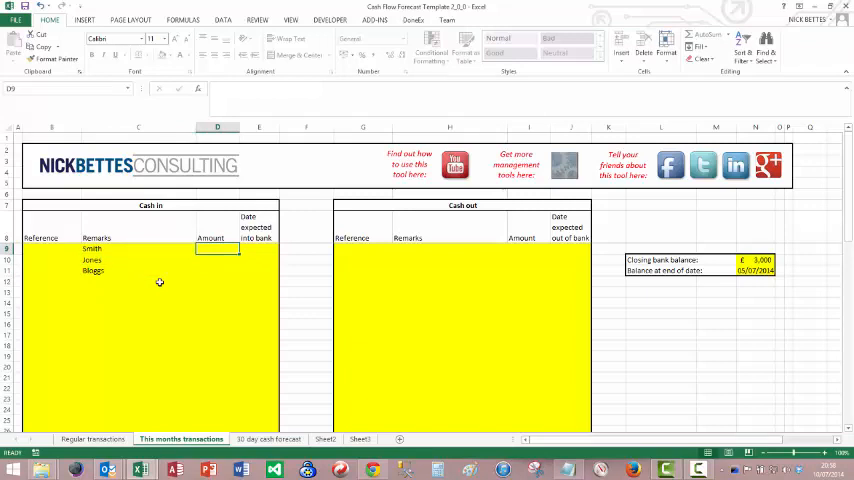
{"action": "type", "text": "2300"}
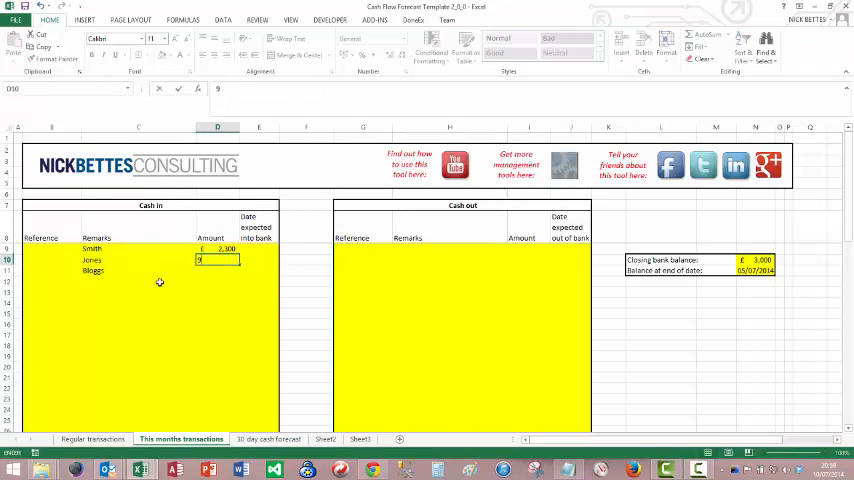
{"action": "type", "text": "960"}
{"action": "left_click", "coordinate": [260, 248]}
{"action": "type", "text": "12"}
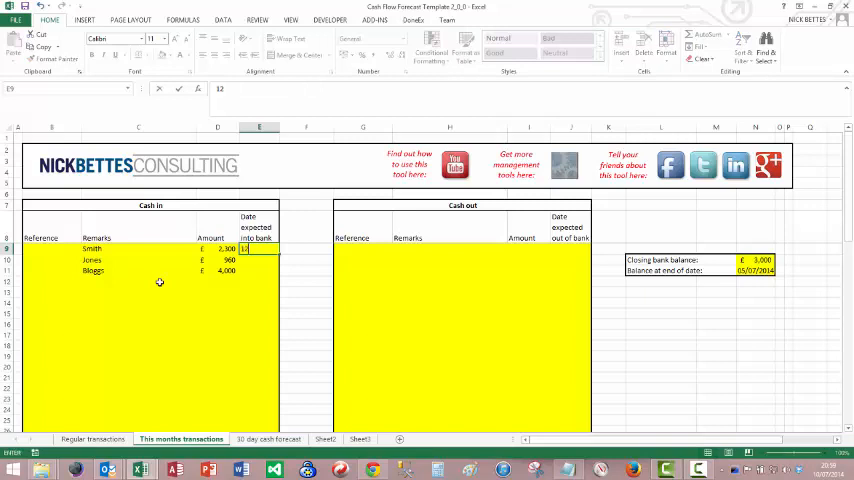
{"action": "type", "text": "/"}
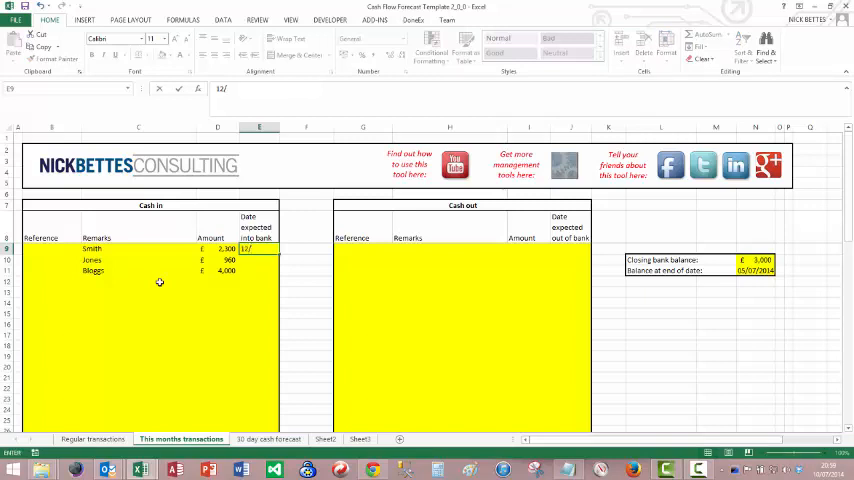
{"action": "type", "text": "7/3"}
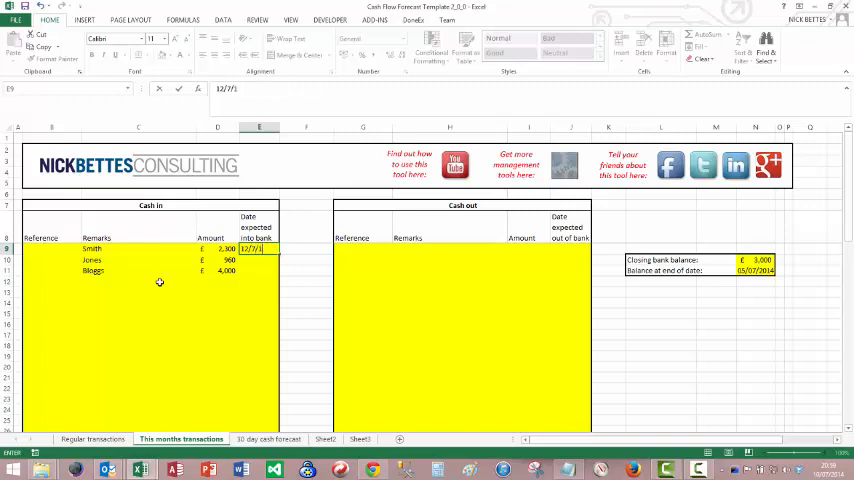
{"action": "type", "text": "4"}
{"action": "left_click", "coordinate": [259, 259]}
{"action": "type", "text": "1"}
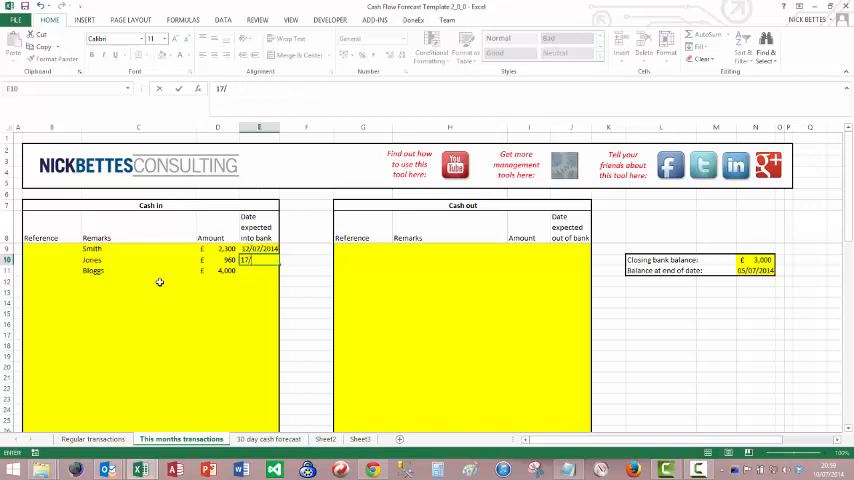
{"action": "type", "text": "7/14"}
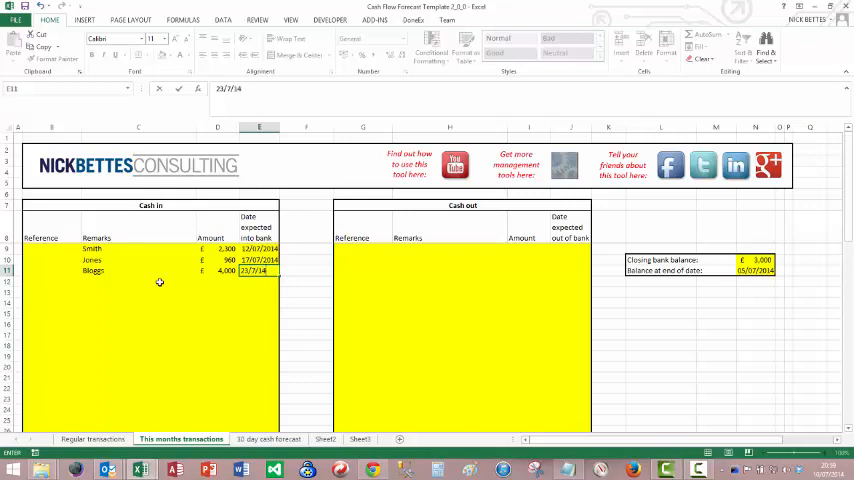
{"action": "left_click", "coordinate": [362, 270]}
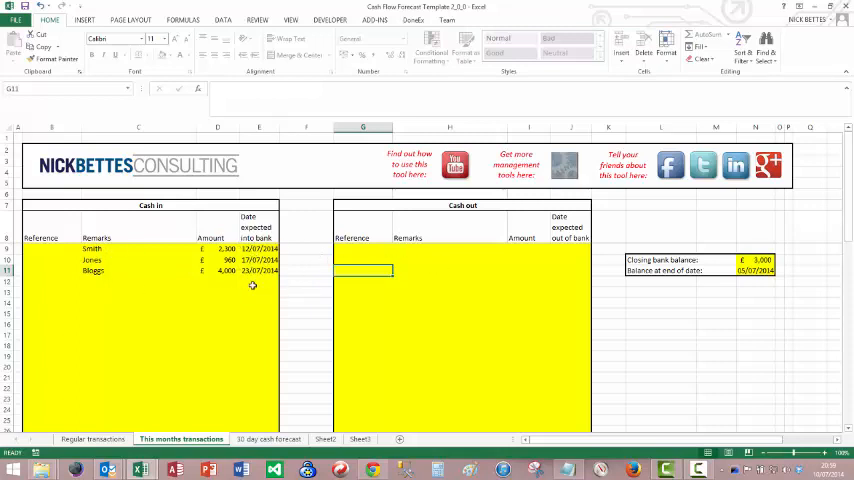
{"action": "mouse_move", "coordinate": [448, 254]}
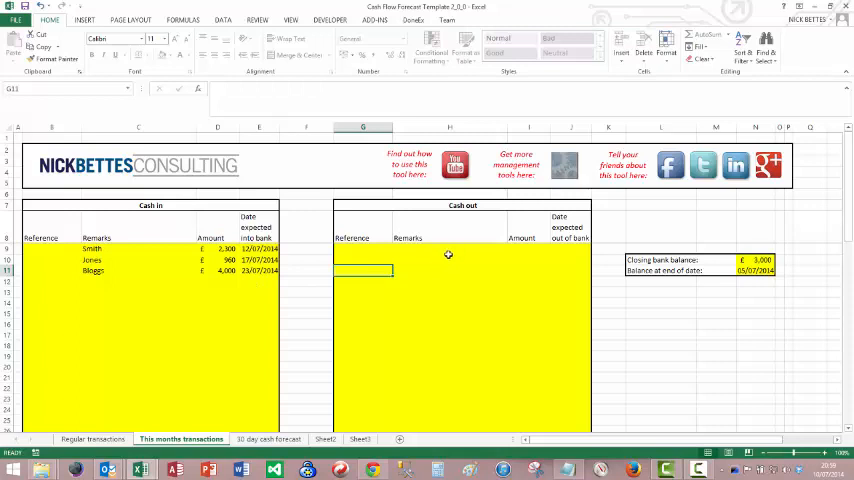
Enter cash out: Supplier A 750 (08/07/2014) and Supplier B 640 (10/07/2014).
{"action": "left_click", "coordinate": [448, 249]}
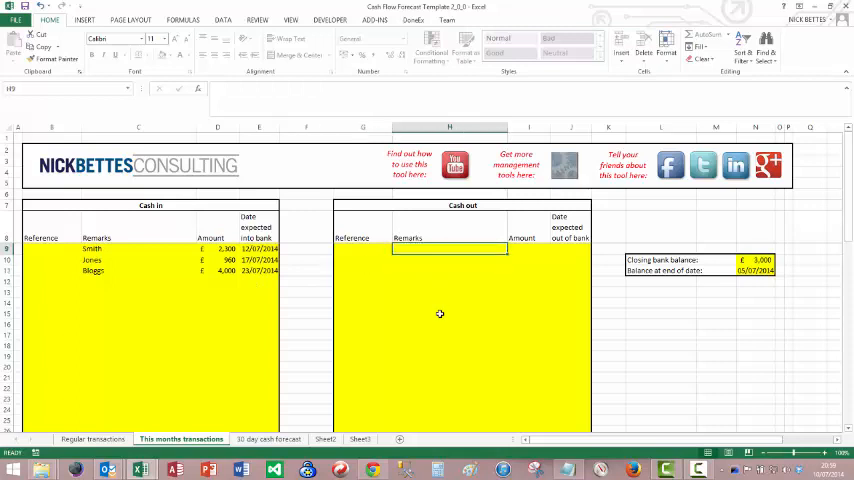
{"action": "type", "text": "S"}
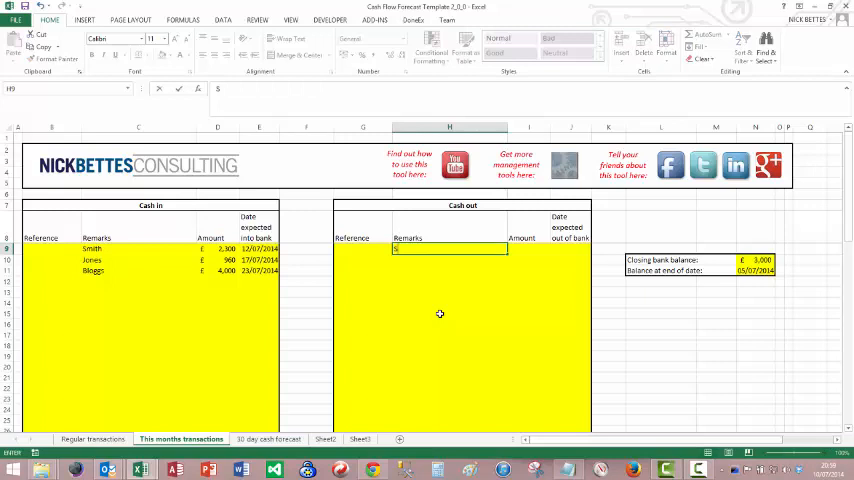
{"action": "type", "text": "Supplier A"}
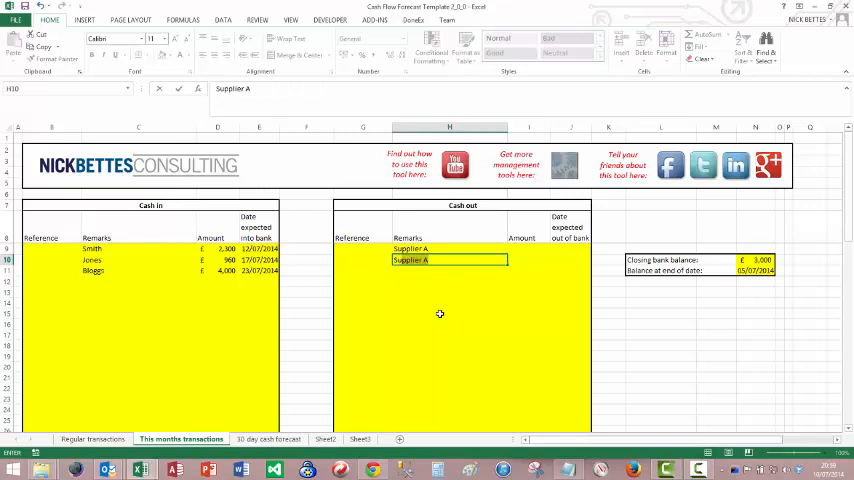
{"action": "type", "text": "Supplier B"}
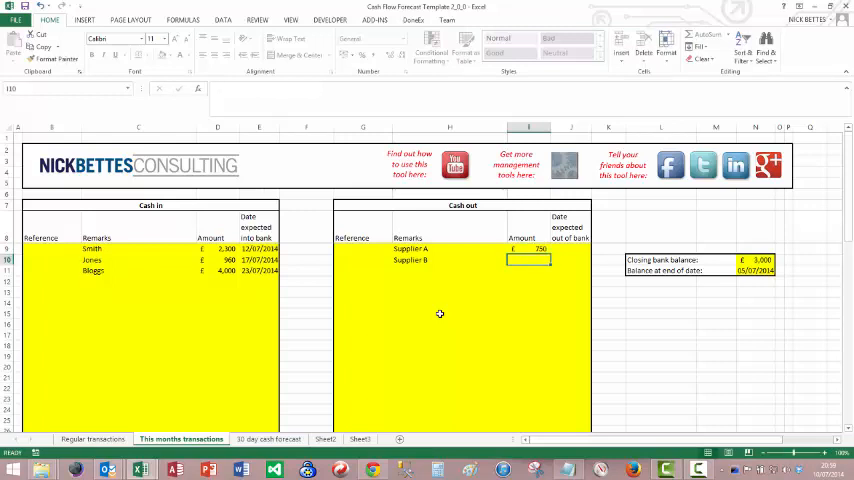
{"action": "type", "text": "640"}
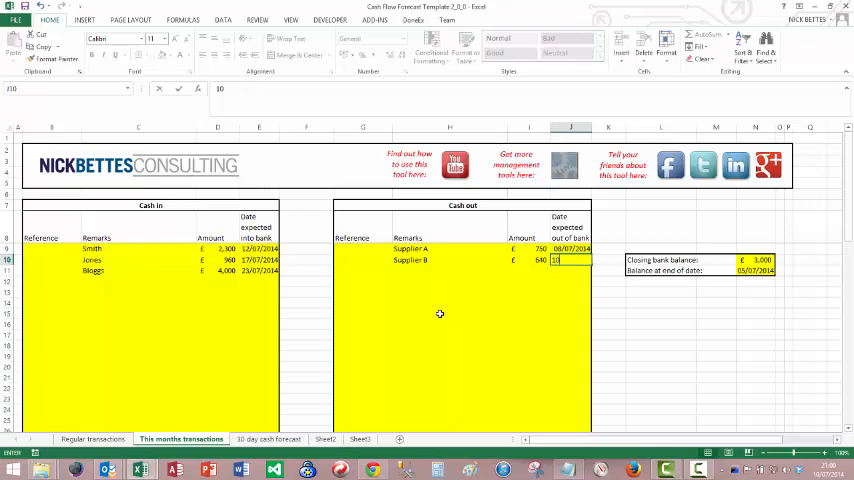
{"action": "type", "text": "10/7/1"}
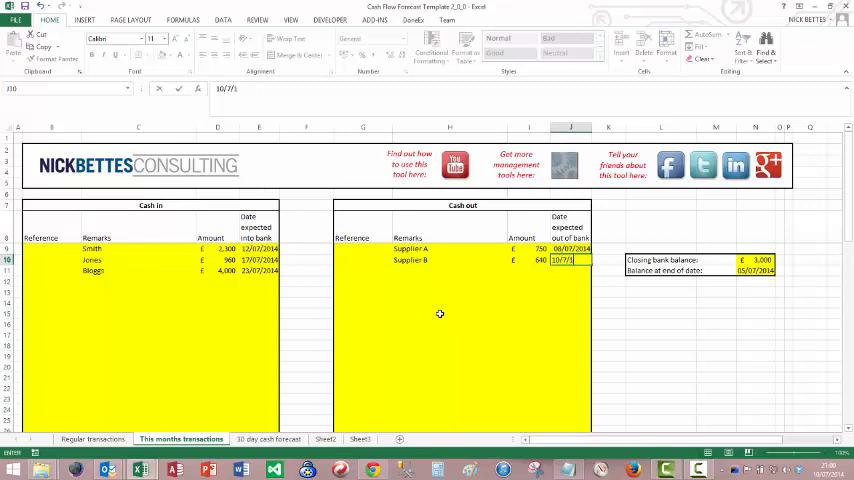
{"action": "key", "text": "Return"}
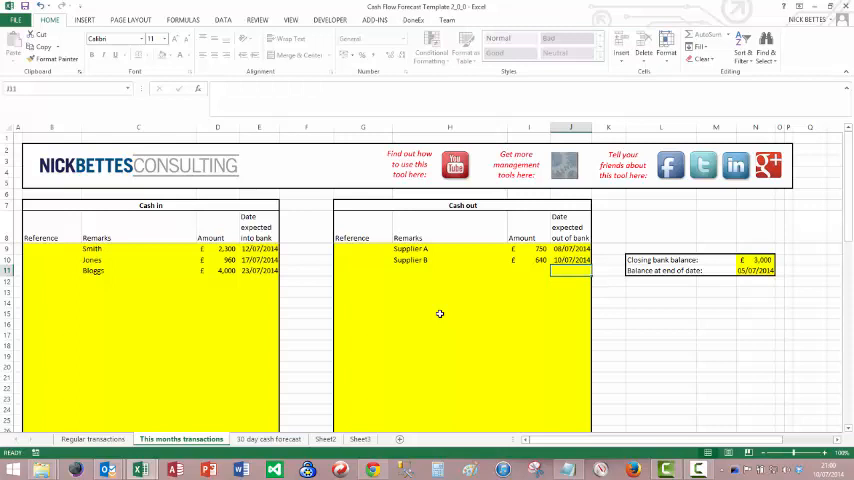
{"action": "mouse_move", "coordinate": [289, 389]}
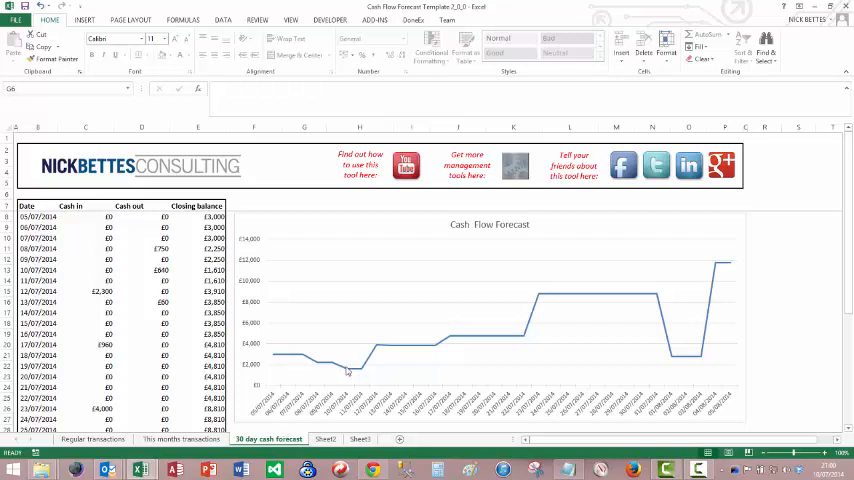
{"action": "mouse_move", "coordinate": [340, 381]}
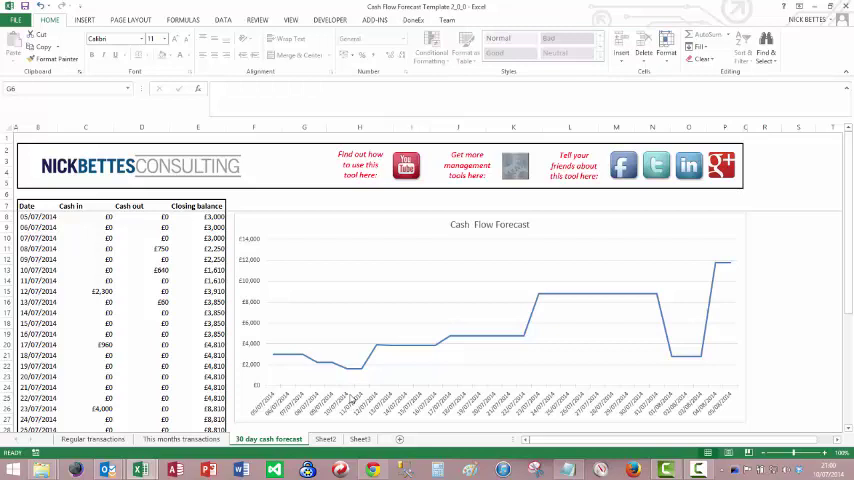
{"action": "mouse_move", "coordinate": [344, 374]}
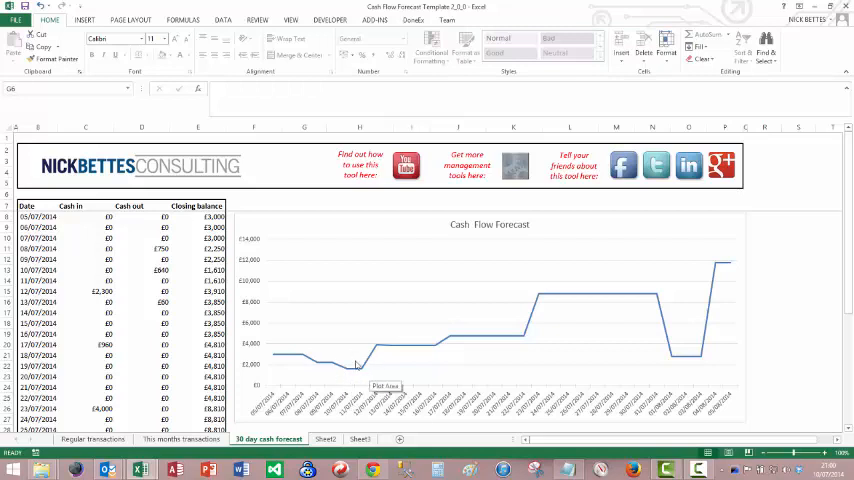
{"action": "mouse_move", "coordinate": [375, 364]}
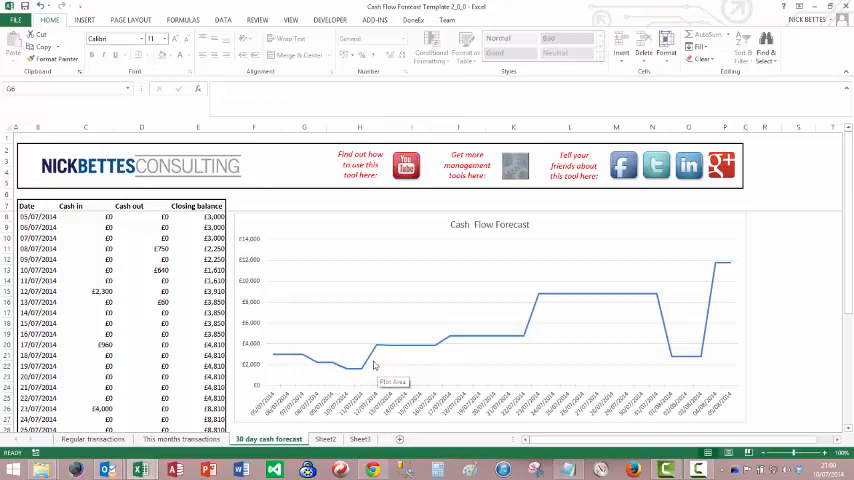
{"action": "mouse_move", "coordinate": [307, 361]}
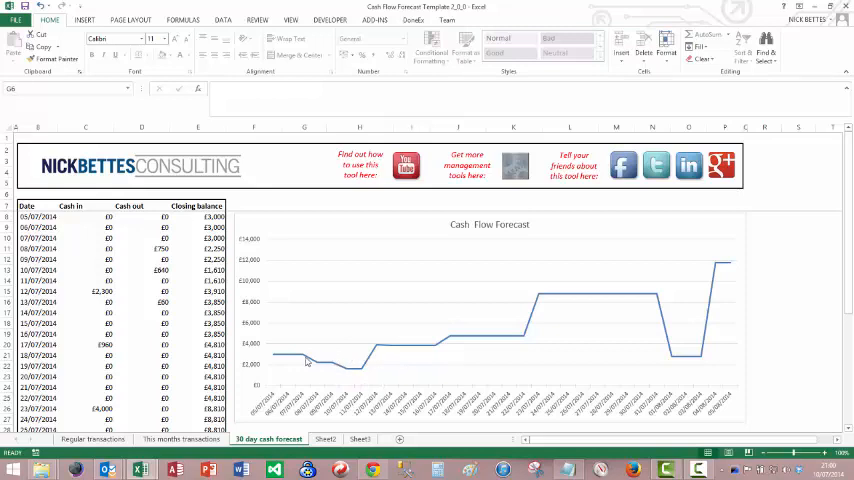
{"action": "mouse_move", "coordinate": [385, 366]}
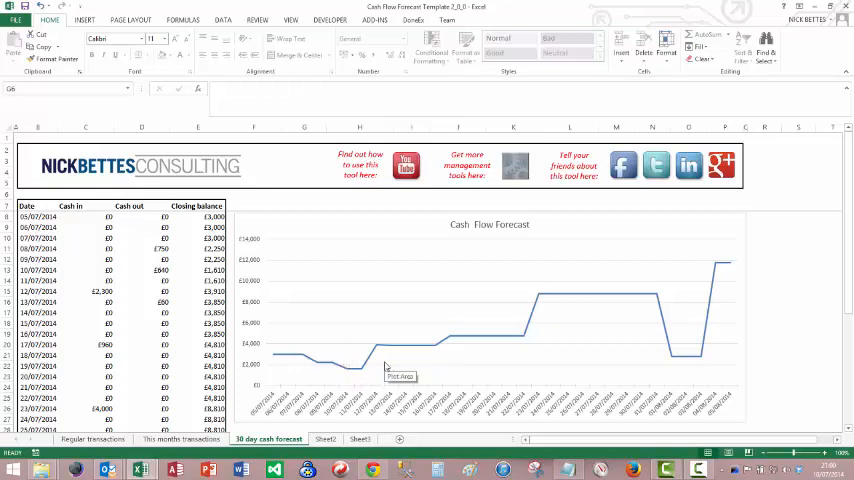
{"action": "mouse_move", "coordinate": [388, 362]}
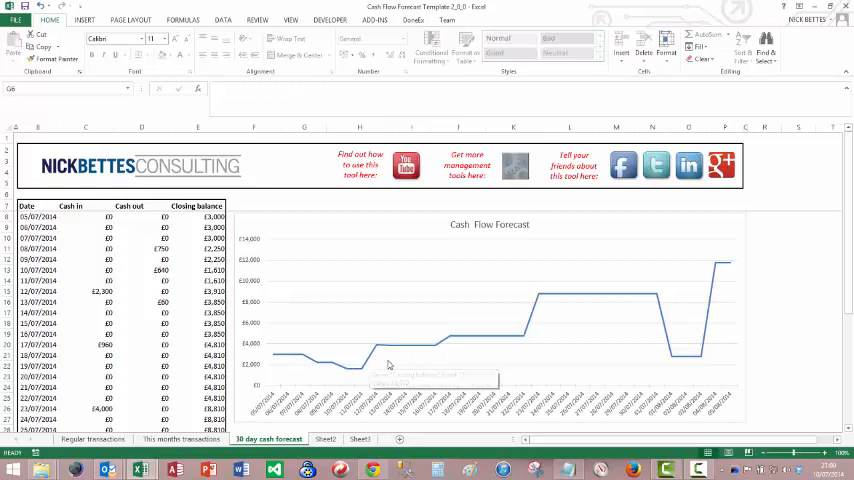
{"action": "mouse_move", "coordinate": [303, 370]}
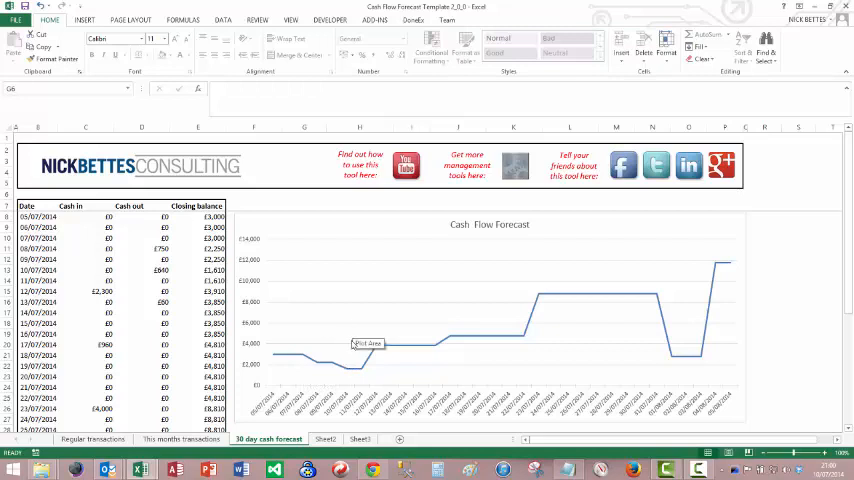
{"action": "mouse_move", "coordinate": [380, 378]}
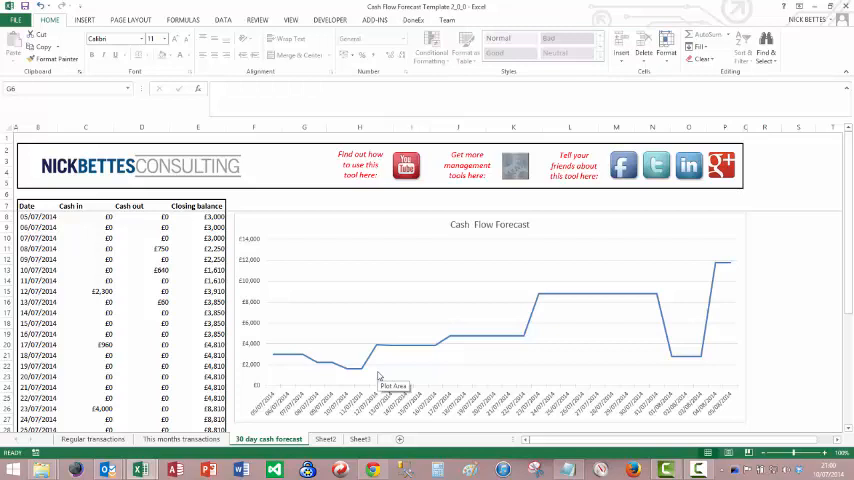
{"action": "mouse_move", "coordinate": [160, 228]}
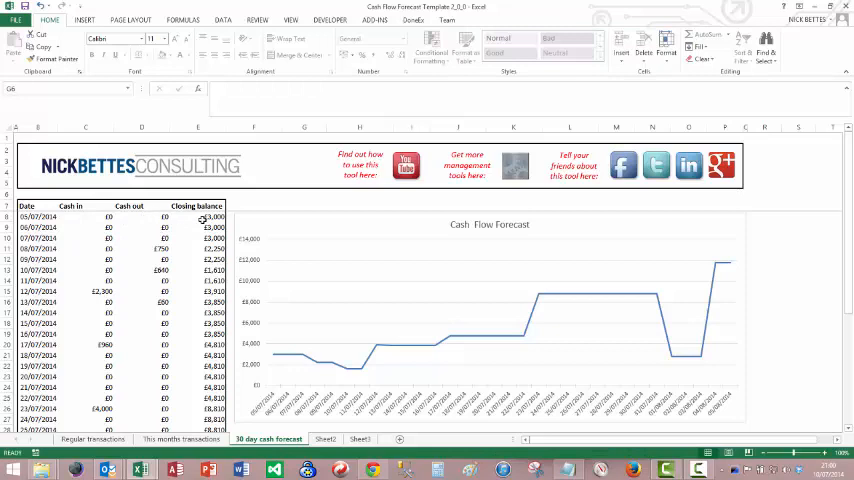
{"action": "mouse_move", "coordinate": [375, 289]}
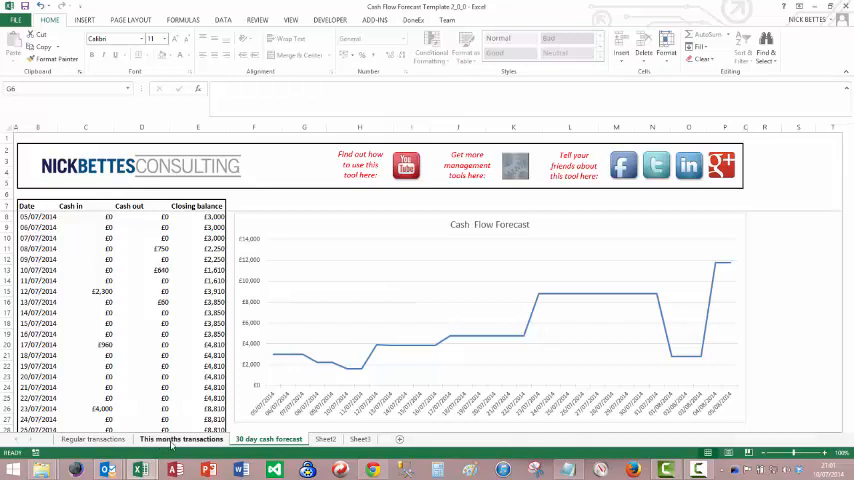
Go back from the forecast chart to the This months transactions sheet.
{"action": "left_click", "coordinate": [181, 439]}
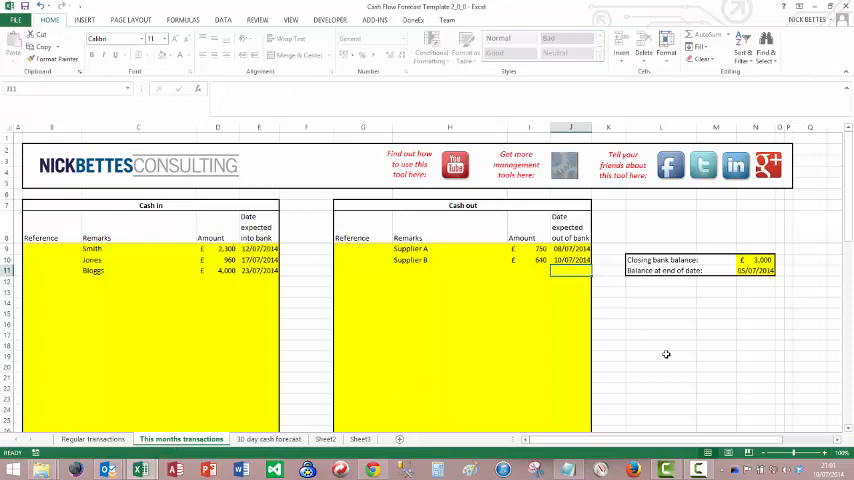
{"action": "mouse_move", "coordinate": [736, 284]}
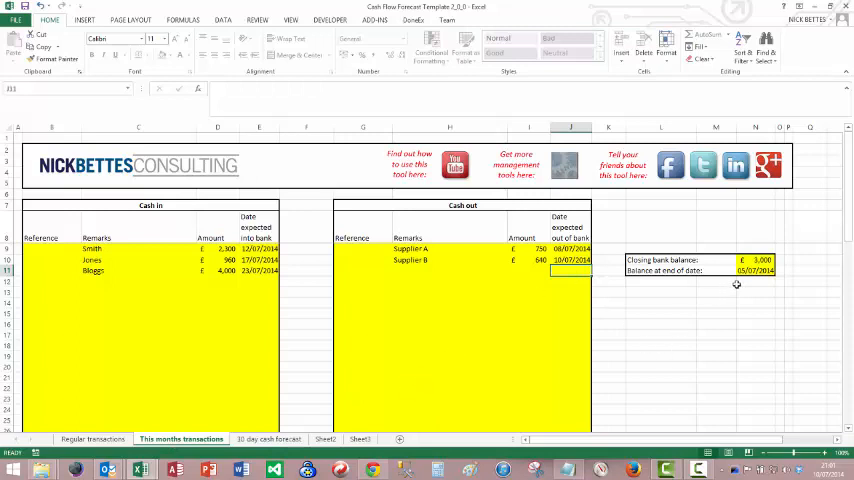
Change the closing bank balance to 4,500 with balance date 12/07/2014.
{"action": "left_click", "coordinate": [755, 270]}
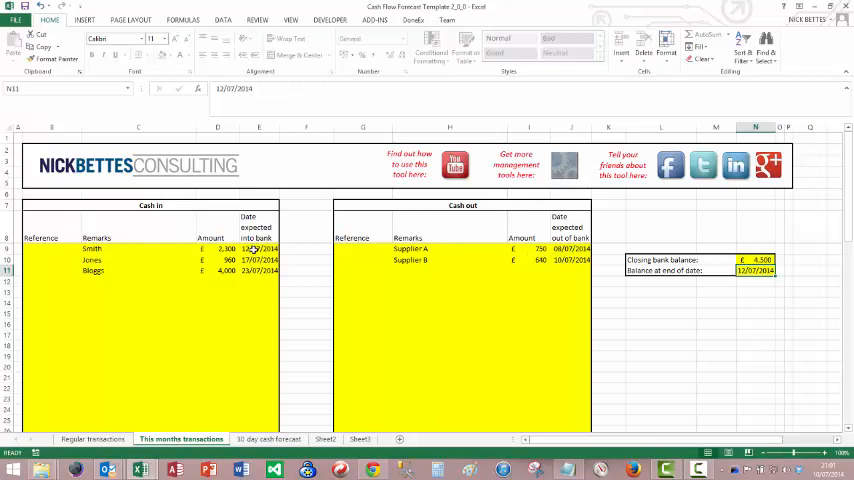
{"action": "left_click", "coordinate": [570, 259]}
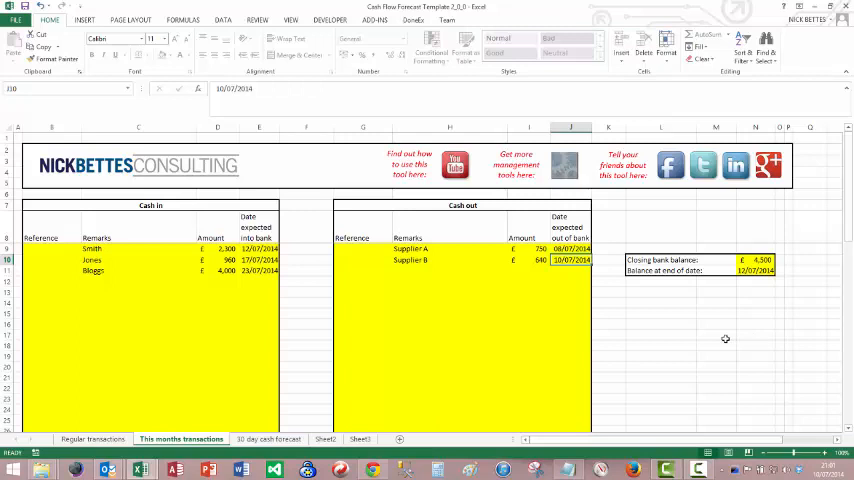
{"action": "mouse_move", "coordinate": [442, 310]}
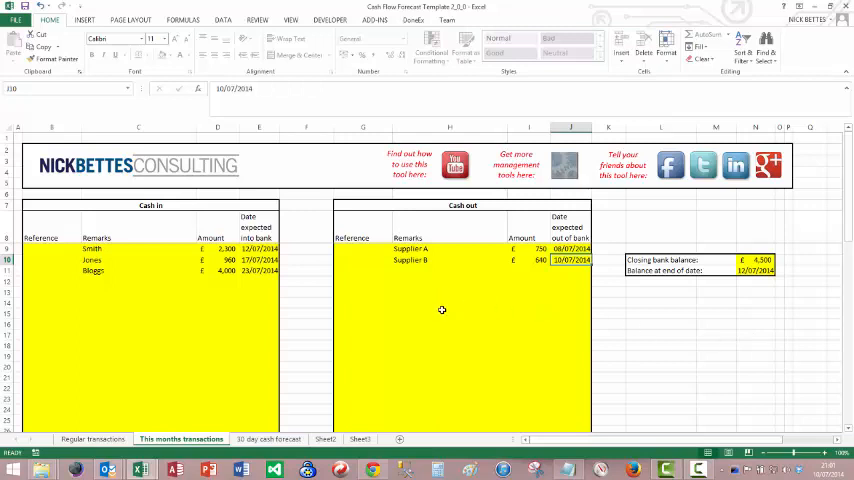
{"action": "mouse_move", "coordinate": [335, 271]}
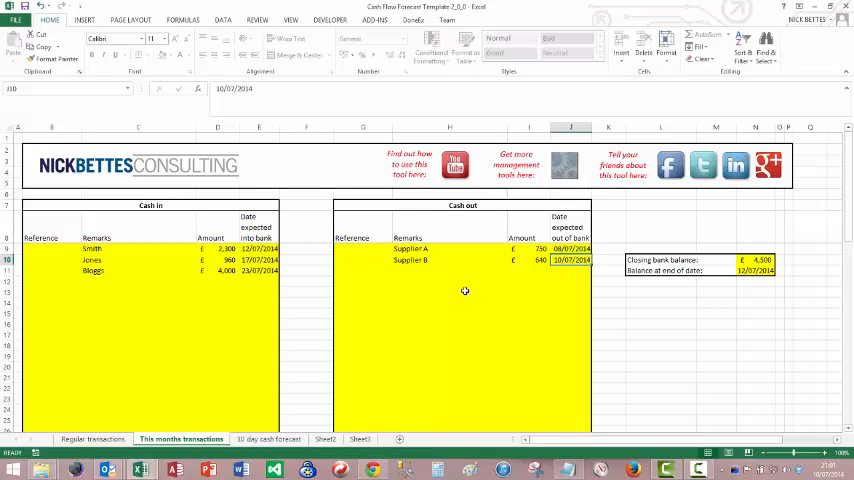
{"action": "mouse_move", "coordinate": [235, 272]}
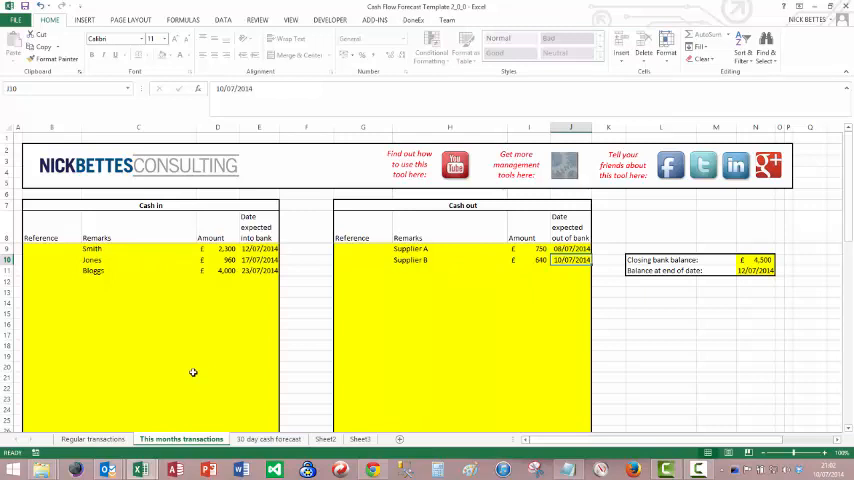
{"action": "mouse_move", "coordinate": [827, 223]}
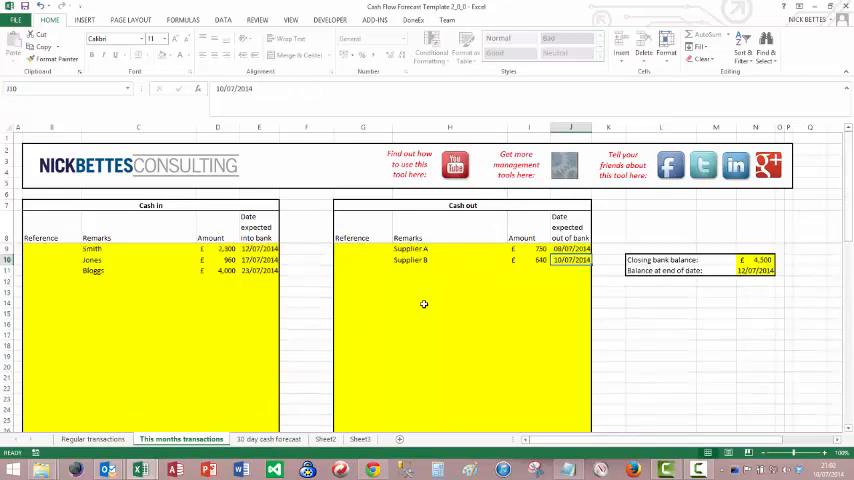
{"action": "mouse_move", "coordinate": [394, 294]}
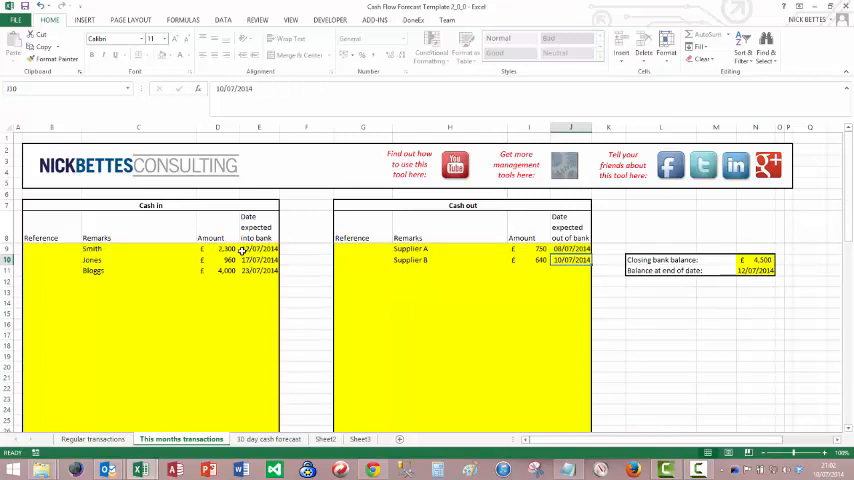
Change Smith's expected date in E9 to 19/7/14 and check the other cash-in dates.
{"action": "left_click", "coordinate": [259, 248]}
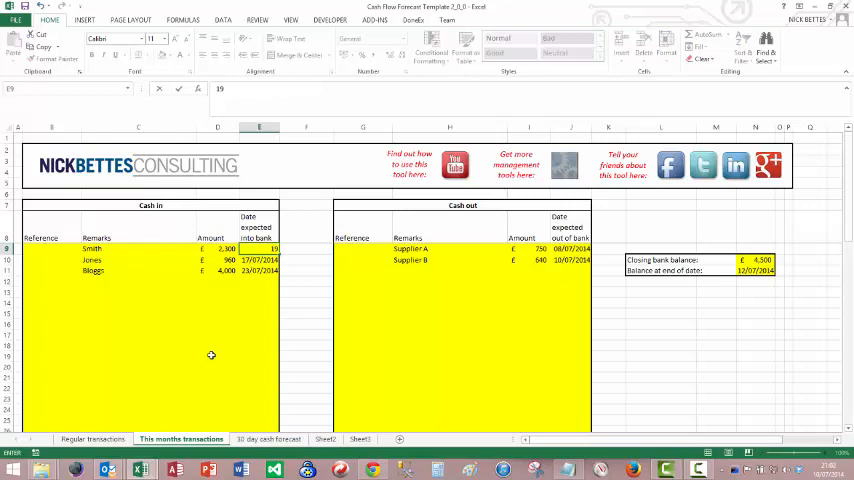
{"action": "type", "text": "19/7/14"}
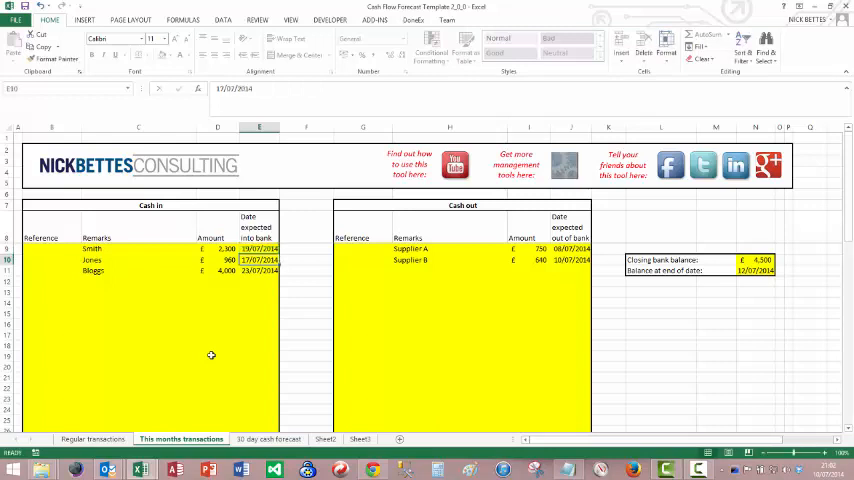
{"action": "left_click", "coordinate": [259, 281]}
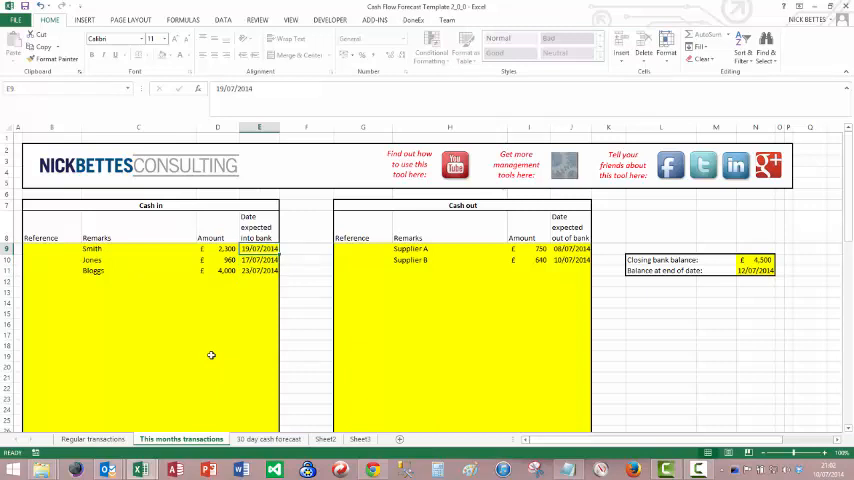
{"action": "left_click", "coordinate": [259, 271]}
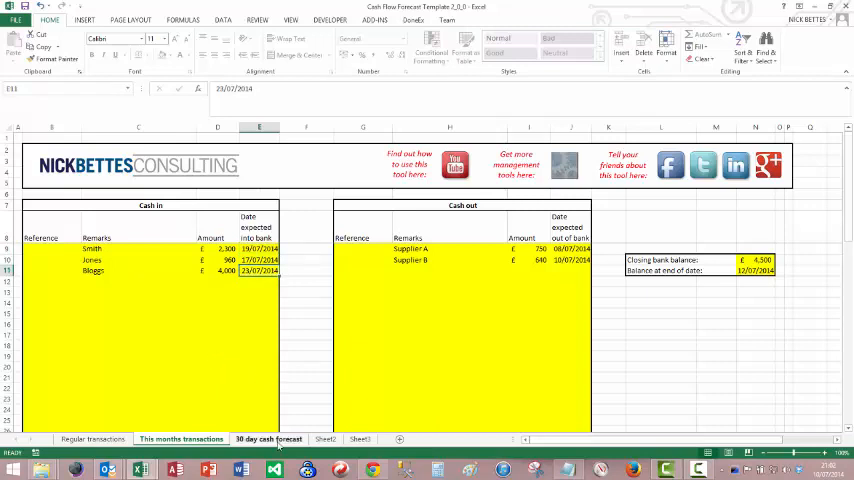
Review the revised 30 day forecast chart, flick through the other sheets, and return to it.
{"action": "left_click", "coordinate": [268, 438]}
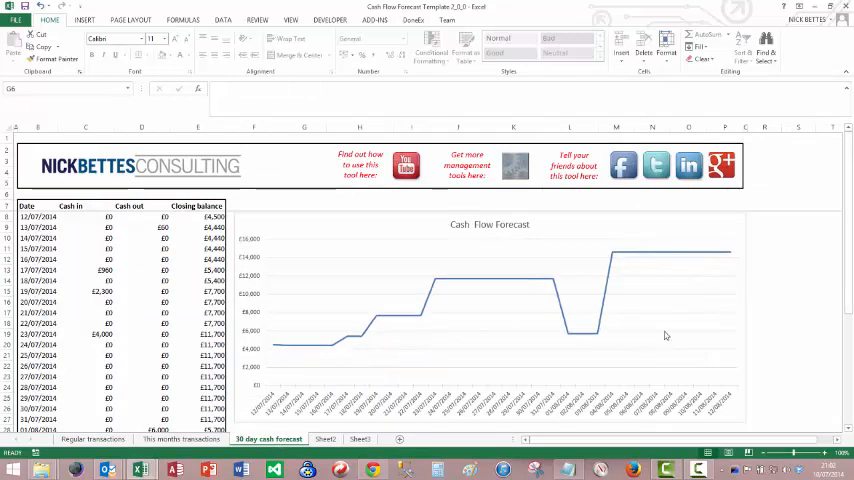
{"action": "mouse_move", "coordinate": [722, 330]}
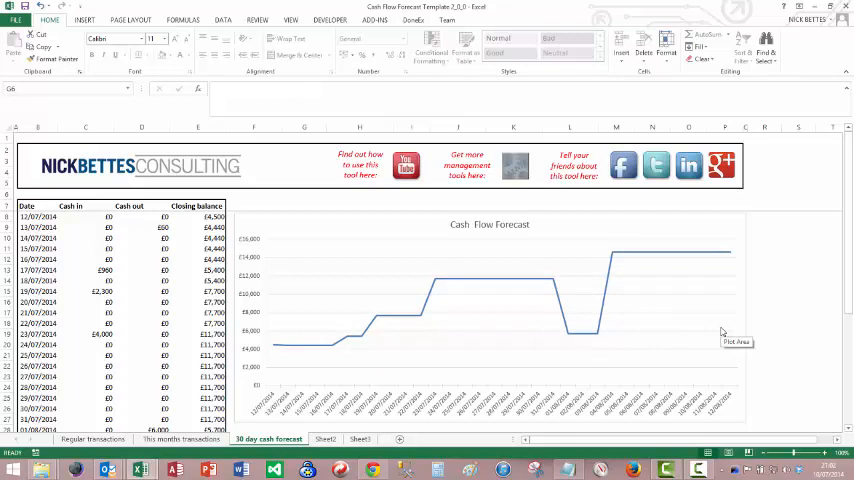
{"action": "mouse_move", "coordinate": [689, 319]}
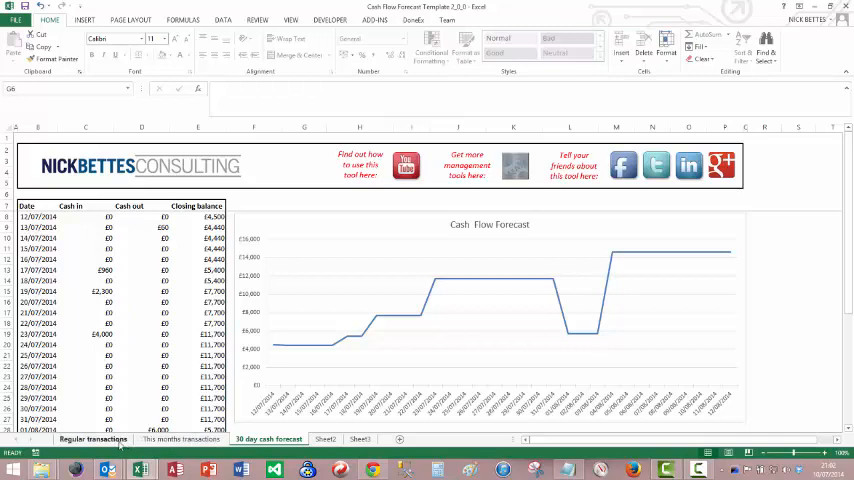
{"action": "left_click", "coordinate": [181, 438]}
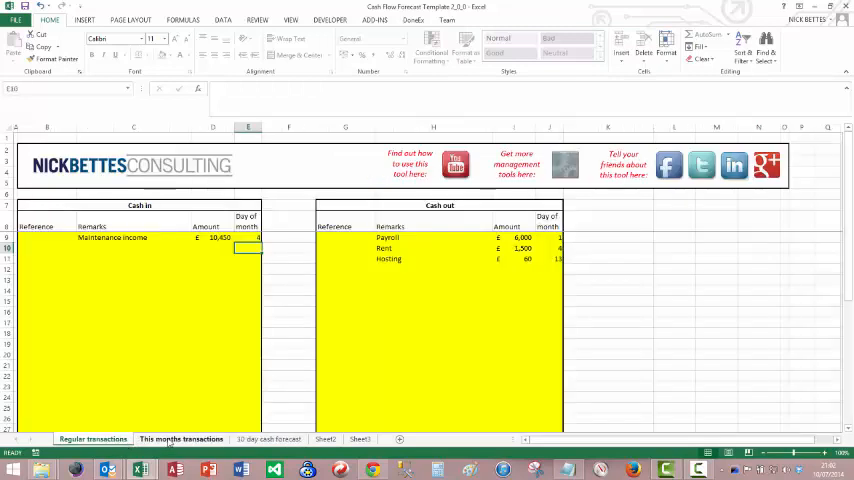
{"action": "left_click", "coordinate": [268, 439]}
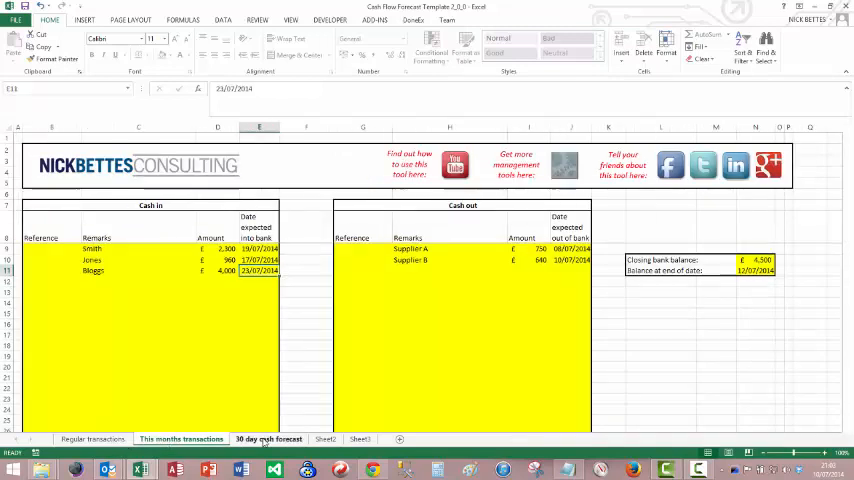
{"action": "left_click", "coordinate": [267, 438]}
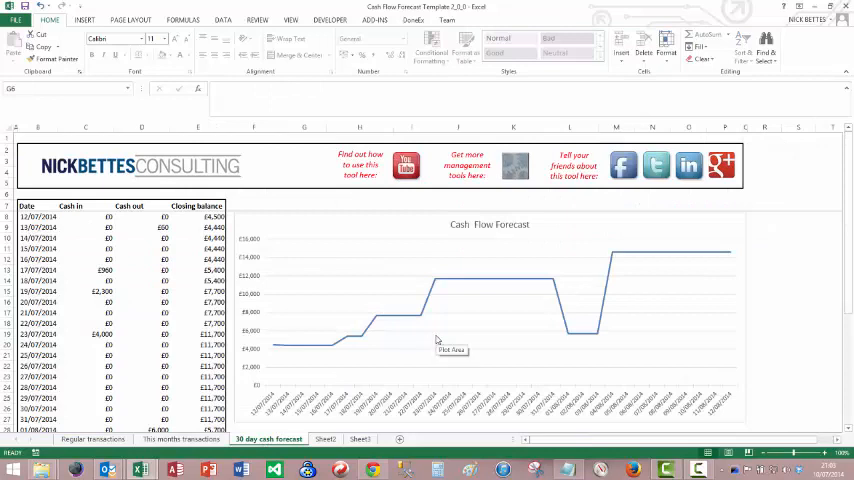